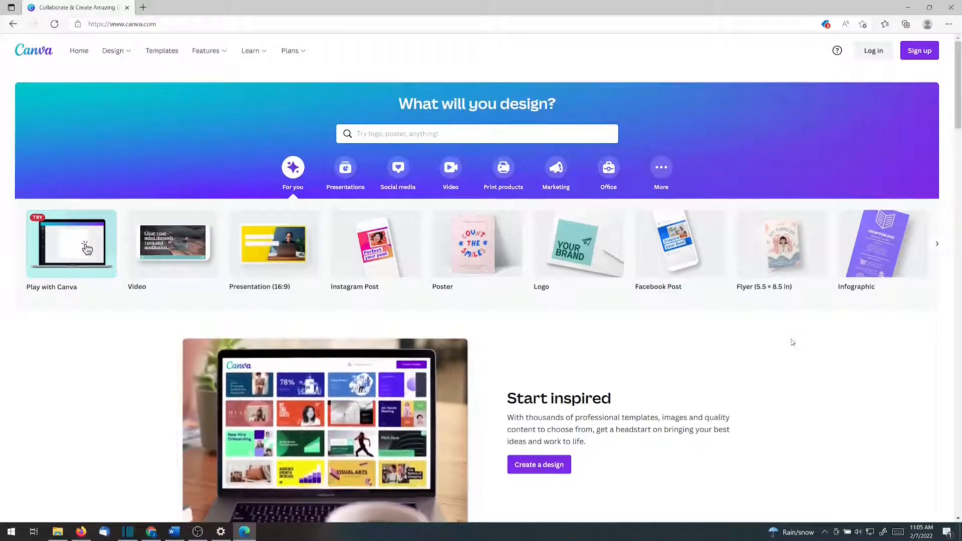
Step: Bring up Canva's 'Log in or sign up in seconds' dialog from the homepage
{"action": "scroll", "scroll_direction": "down", "scroll_amount": 3}
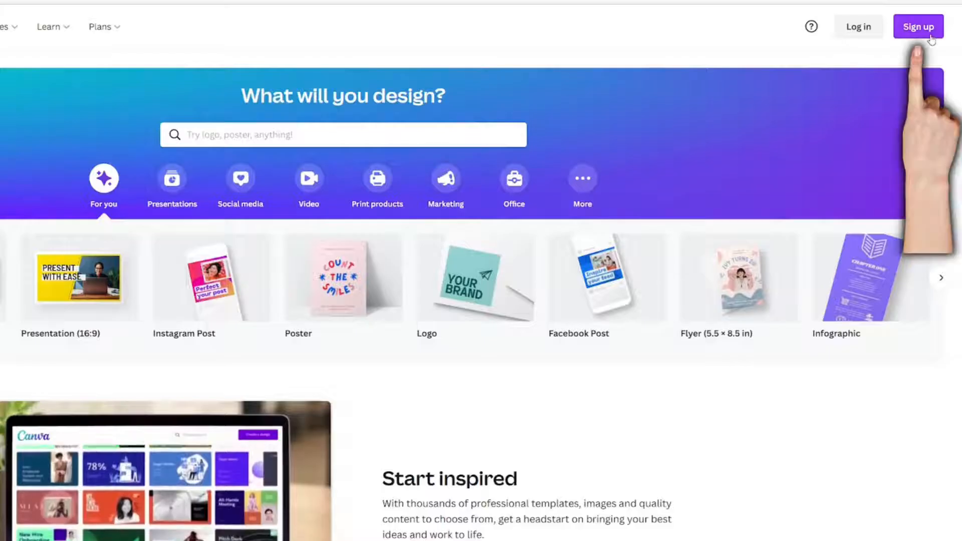
{"action": "left_click", "coordinate": [917, 26]}
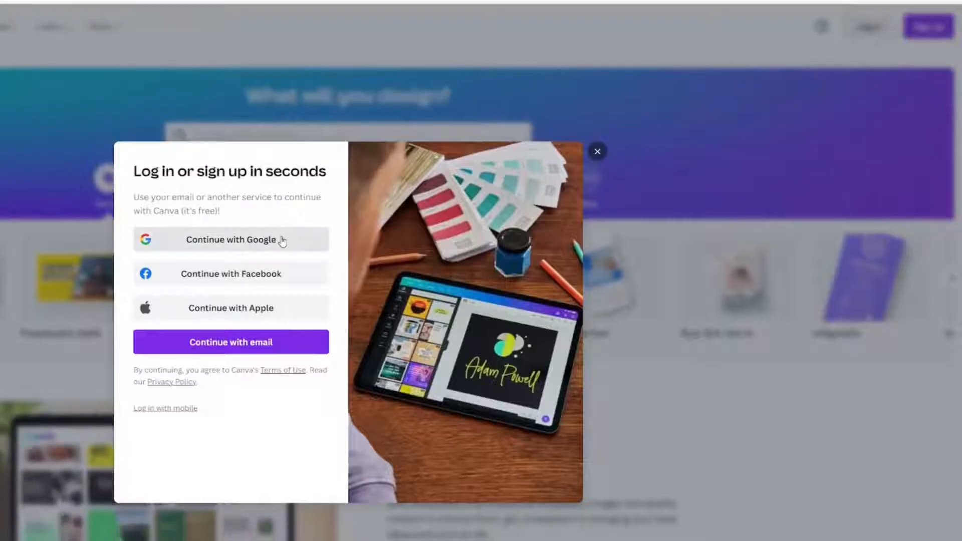
{"action": "mouse_move", "coordinate": [258, 298]}
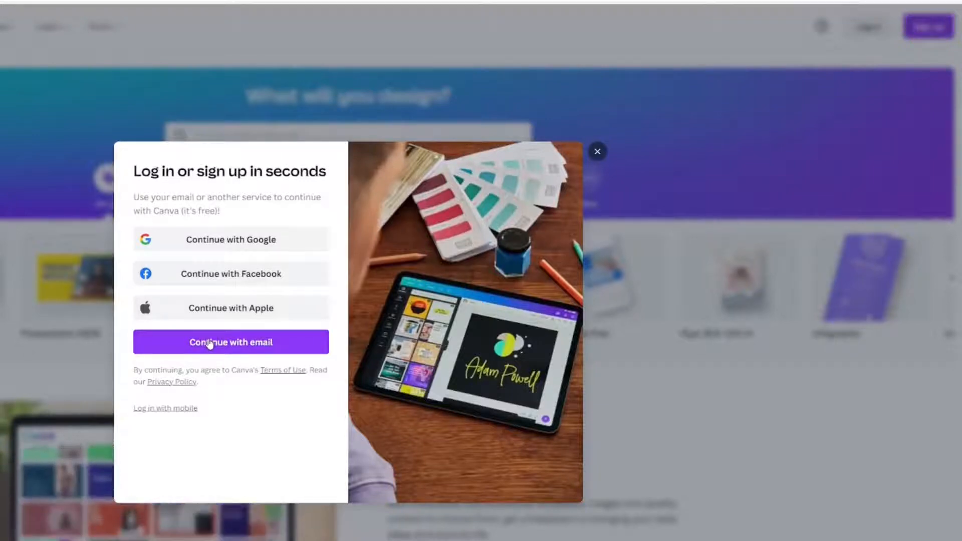
Step: Continue with email, then upload the snowy park JPG from Downloads via Edit photo
{"action": "left_click", "coordinate": [597, 152]}
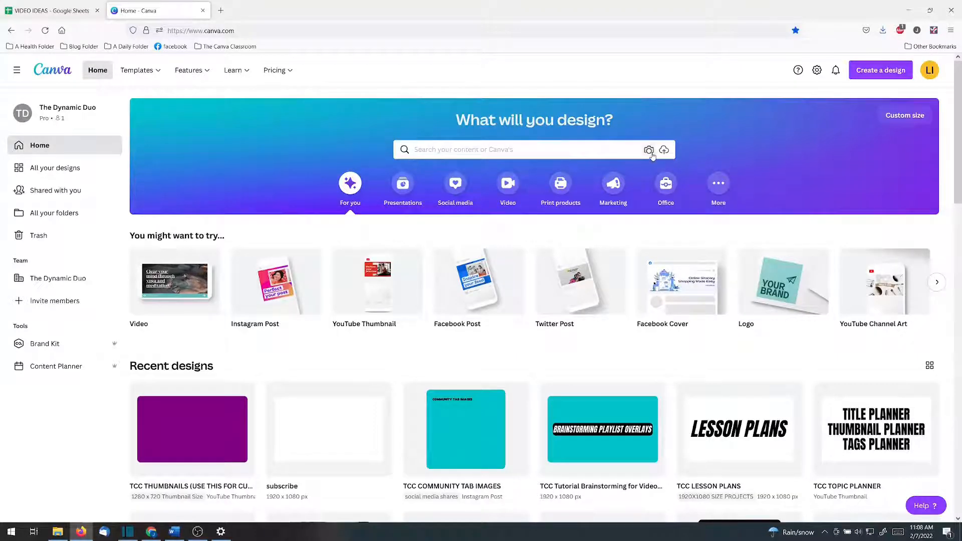
{"action": "mouse_move", "coordinate": [649, 150]}
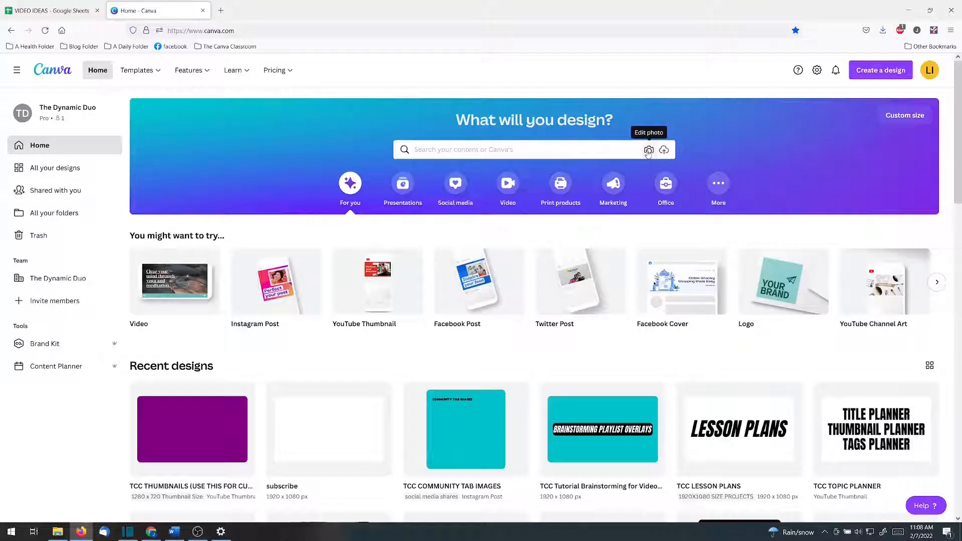
{"action": "left_click", "coordinate": [663, 149]}
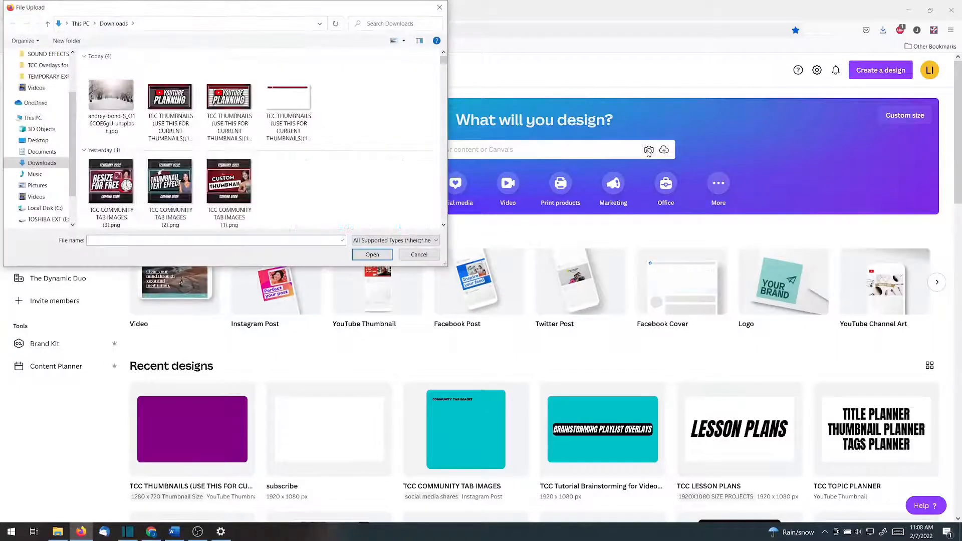
{"action": "mouse_move", "coordinate": [112, 98]}
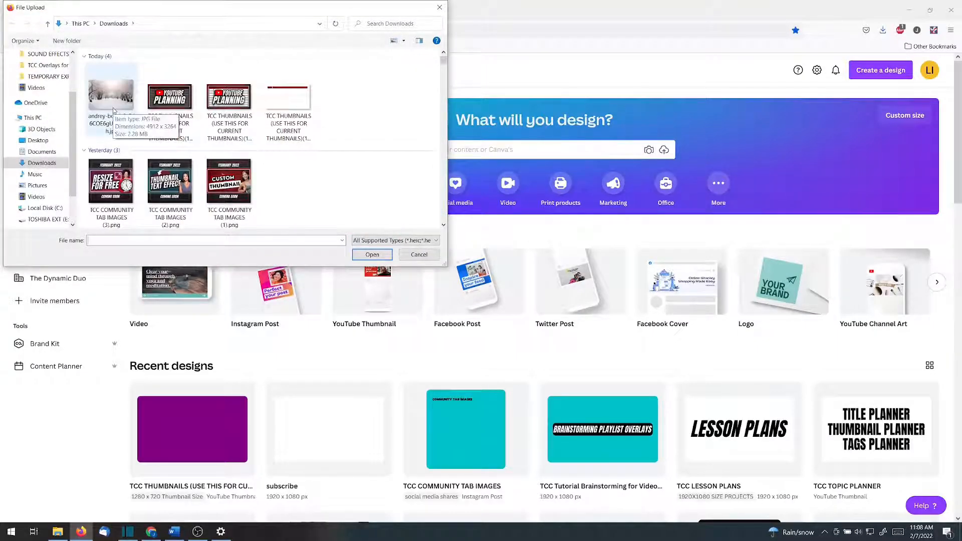
{"action": "left_click", "coordinate": [111, 98]}
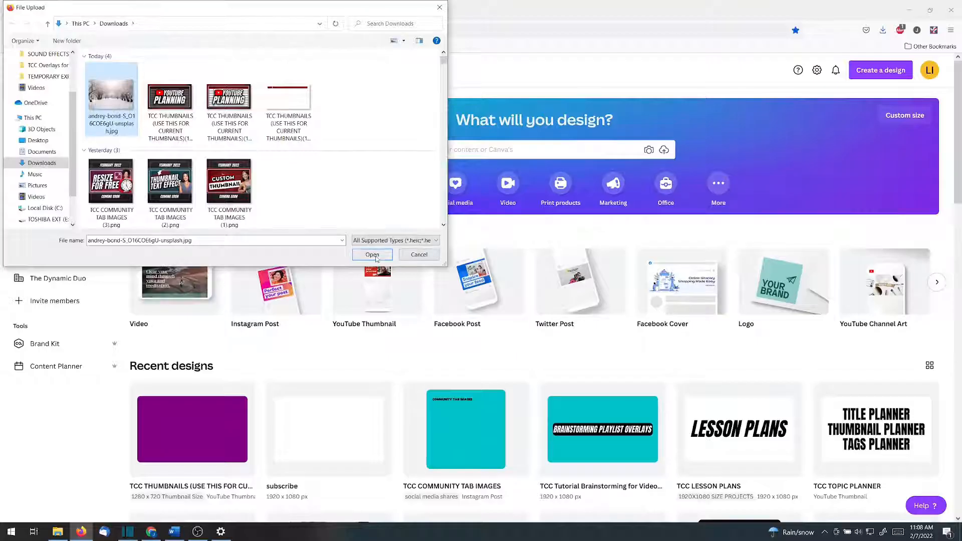
{"action": "left_click", "coordinate": [372, 255]}
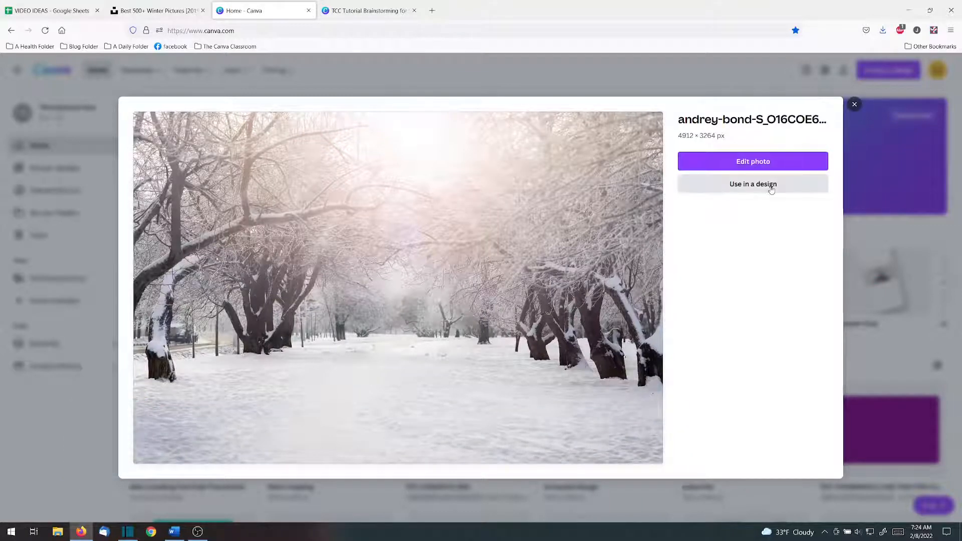
Step: Use the snowy park photo in a new Facebook Post design
{"action": "left_click", "coordinate": [752, 185]}
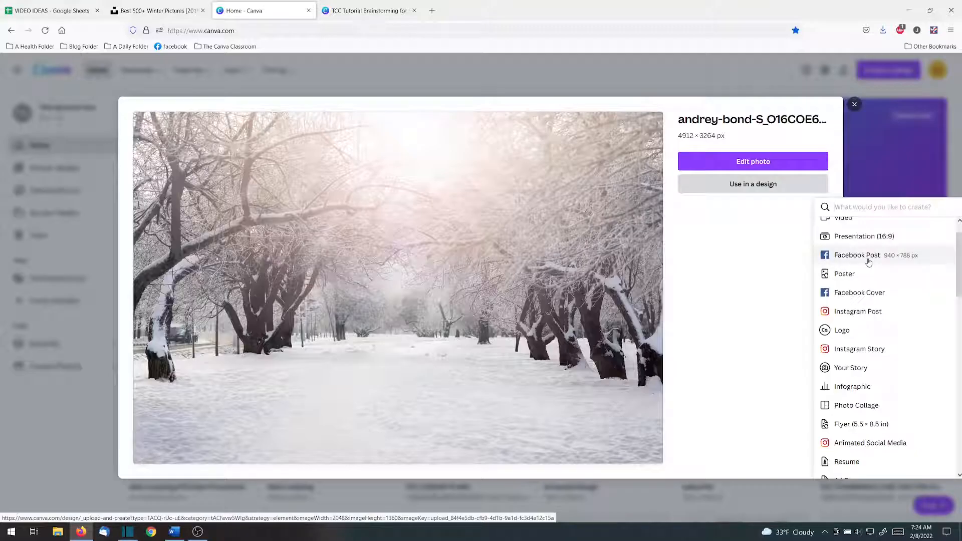
{"action": "left_click", "coordinate": [856, 254]}
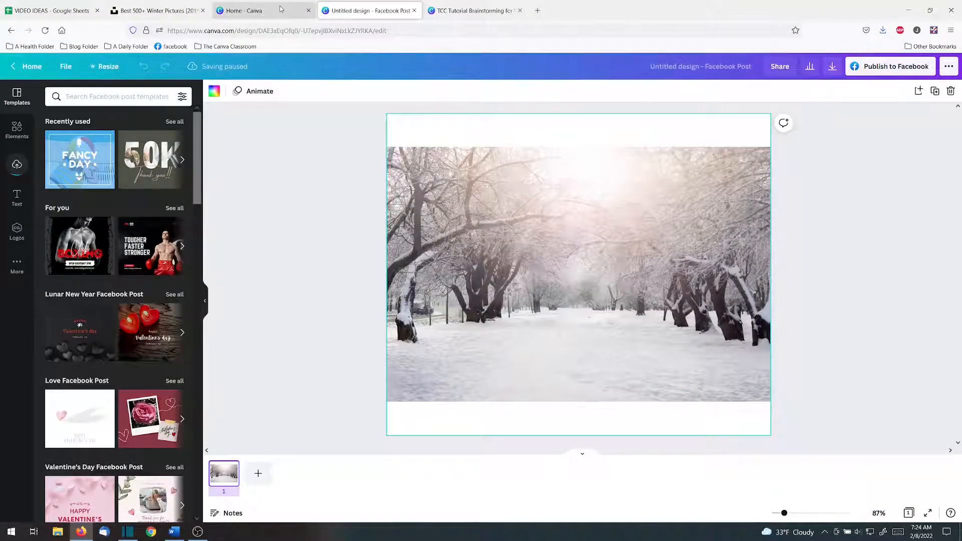
Step: Return to the Canva home page and start a blank Facebook Post design
{"action": "left_click", "coordinate": [263, 10]}
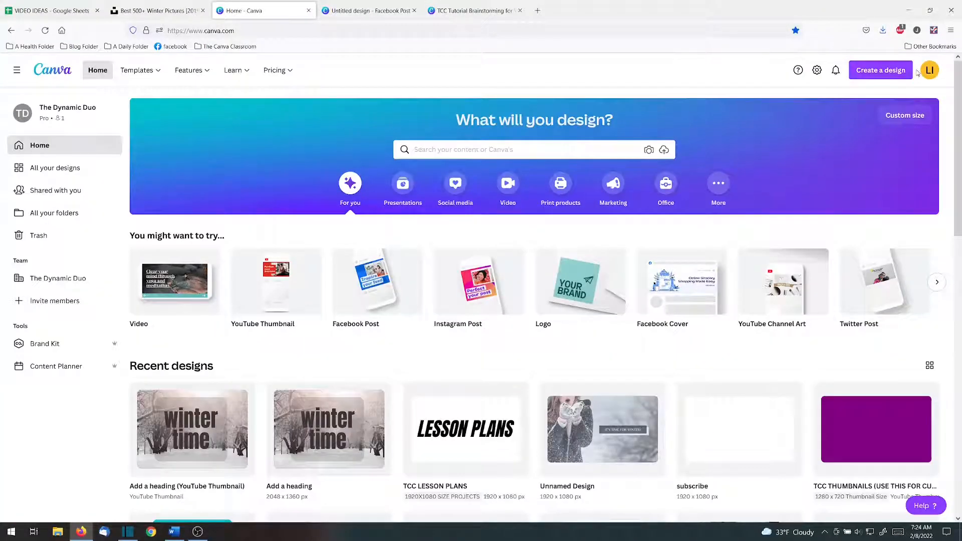
{"action": "left_click", "coordinate": [879, 70]}
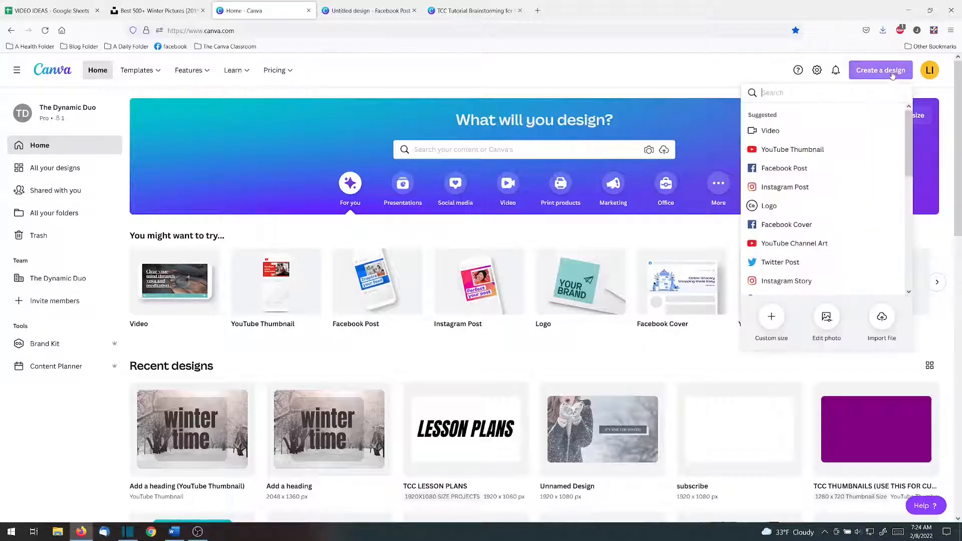
{"action": "mouse_move", "coordinate": [786, 223]}
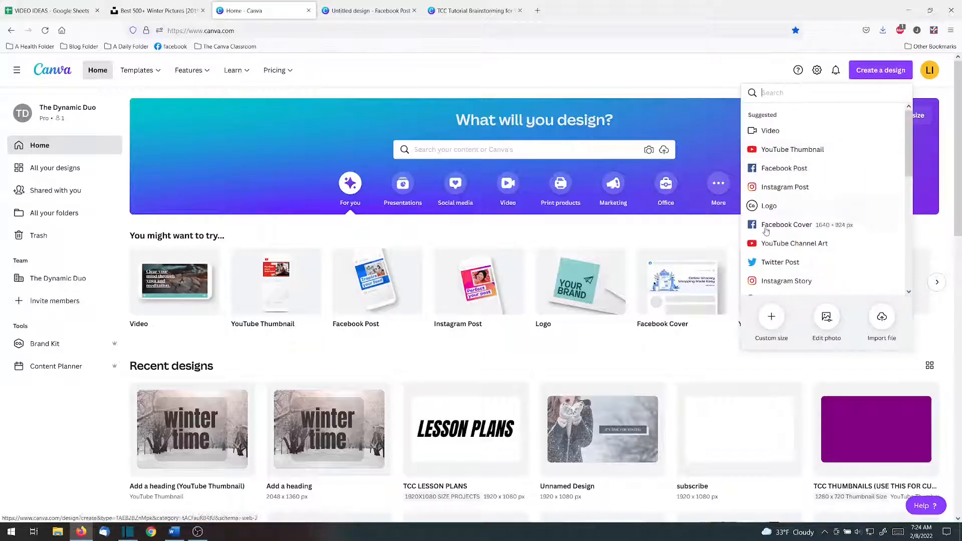
{"action": "mouse_move", "coordinate": [783, 167]}
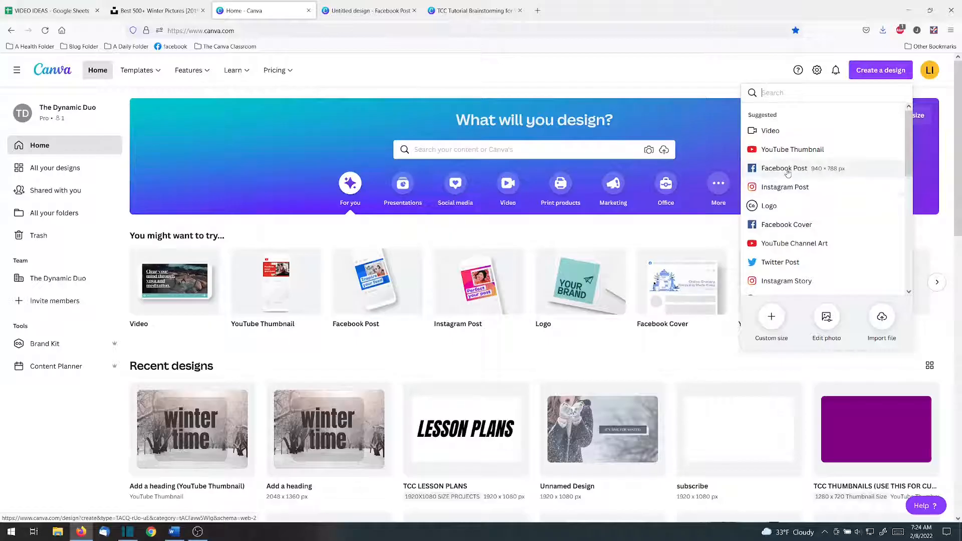
{"action": "left_click", "coordinate": [783, 168]}
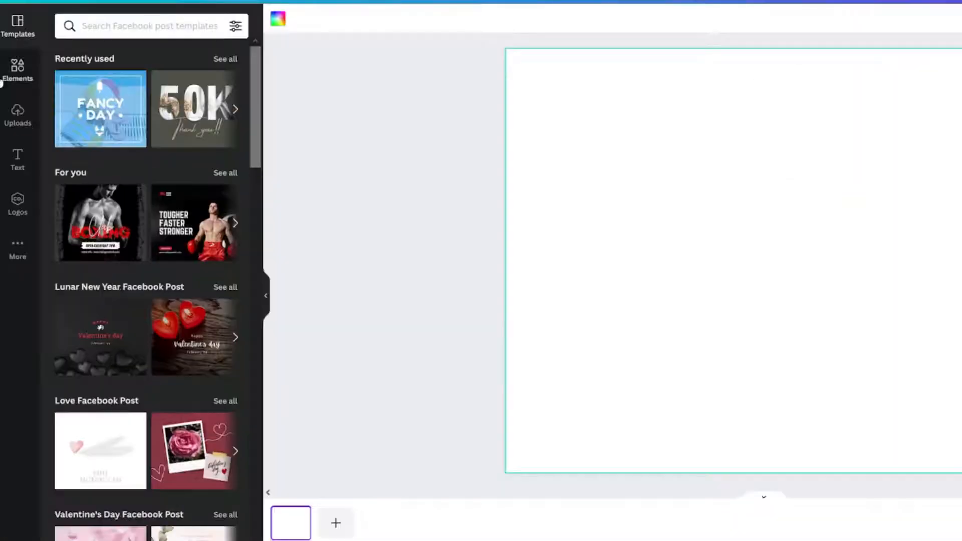
Step: Search the Elements library for WINTER, then go back to the photo preview
{"action": "left_click", "coordinate": [17, 71]}
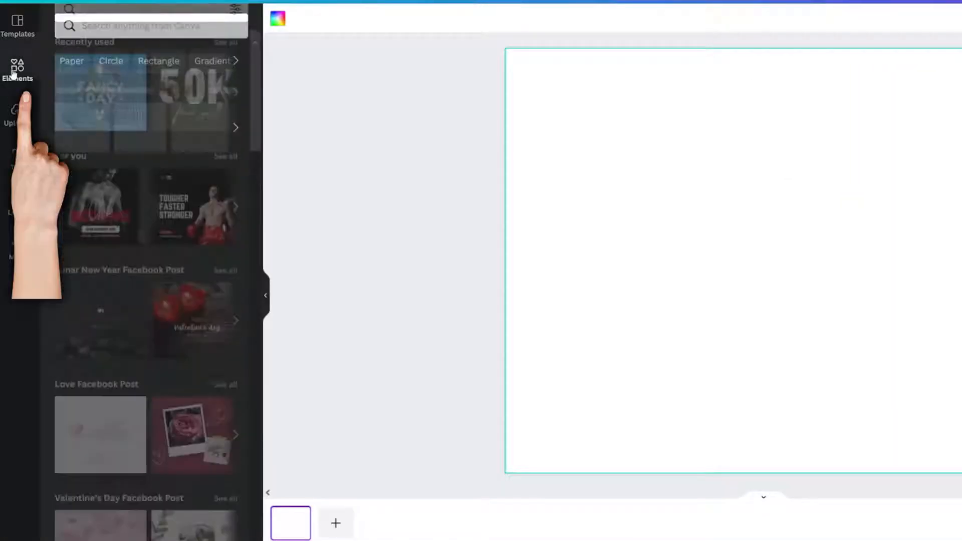
{"action": "left_click", "coordinate": [17, 70]}
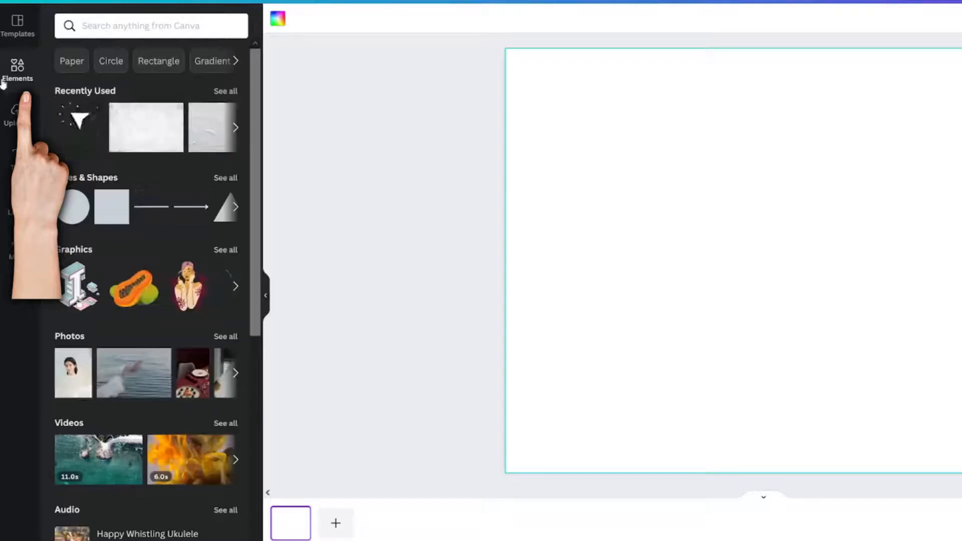
{"action": "left_click", "coordinate": [150, 26]}
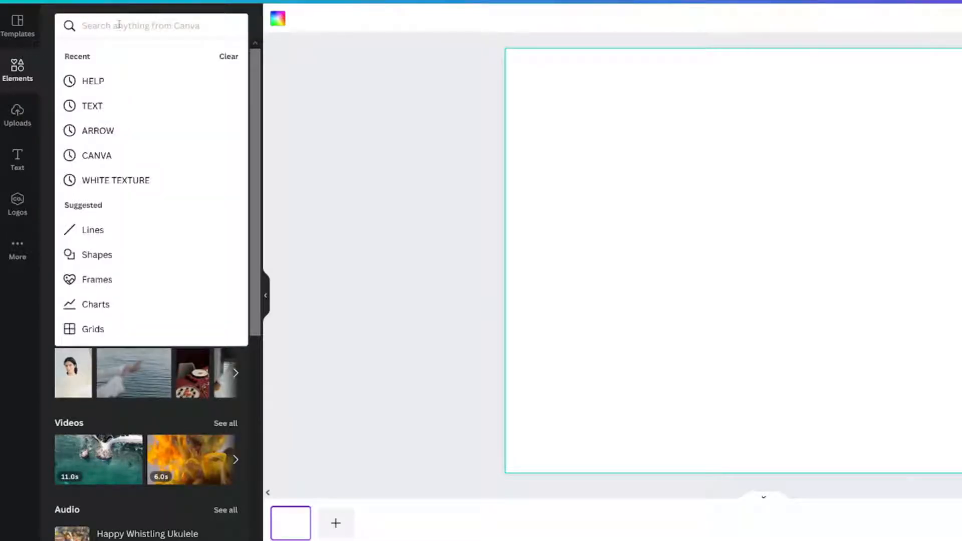
{"action": "type", "text": "WINTER"}
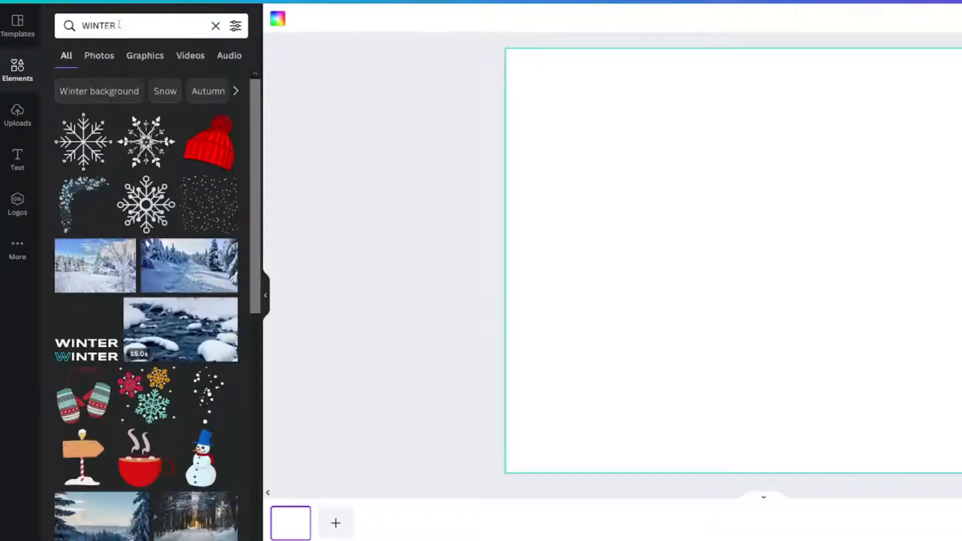
{"action": "left_click", "coordinate": [78, 119]}
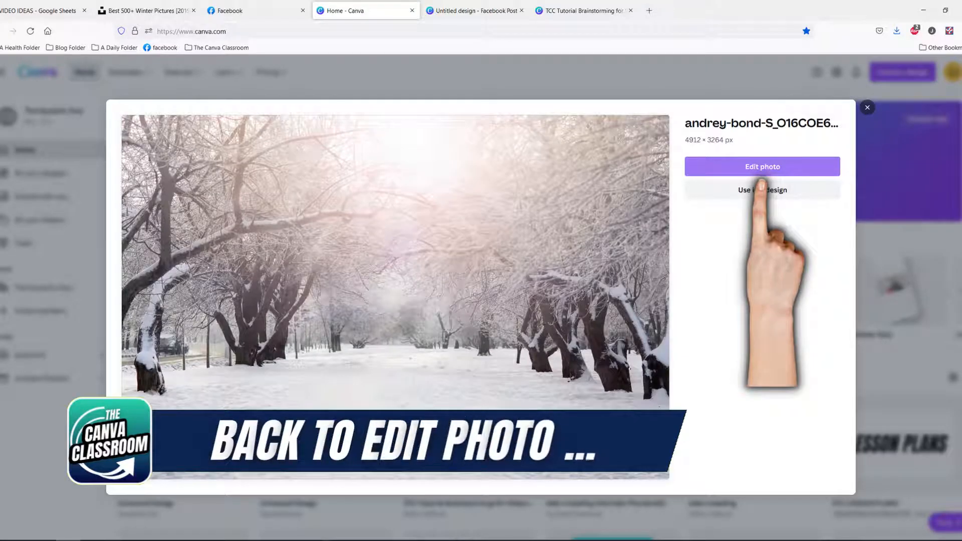
Step: Edit the snowy park photo as its own 2048 × 1360 px design and browse Uploads and Text options
{"action": "left_click", "coordinate": [761, 189]}
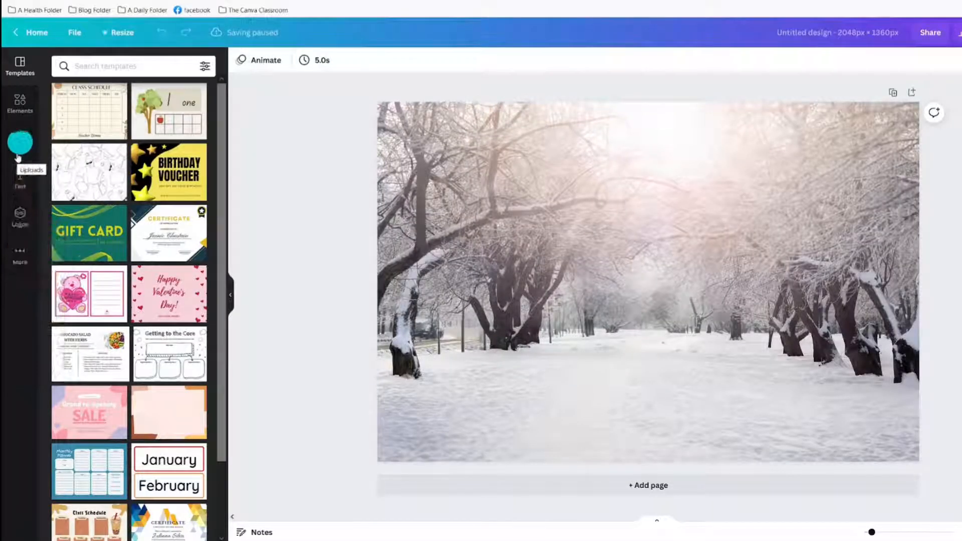
{"action": "left_click", "coordinate": [20, 147]}
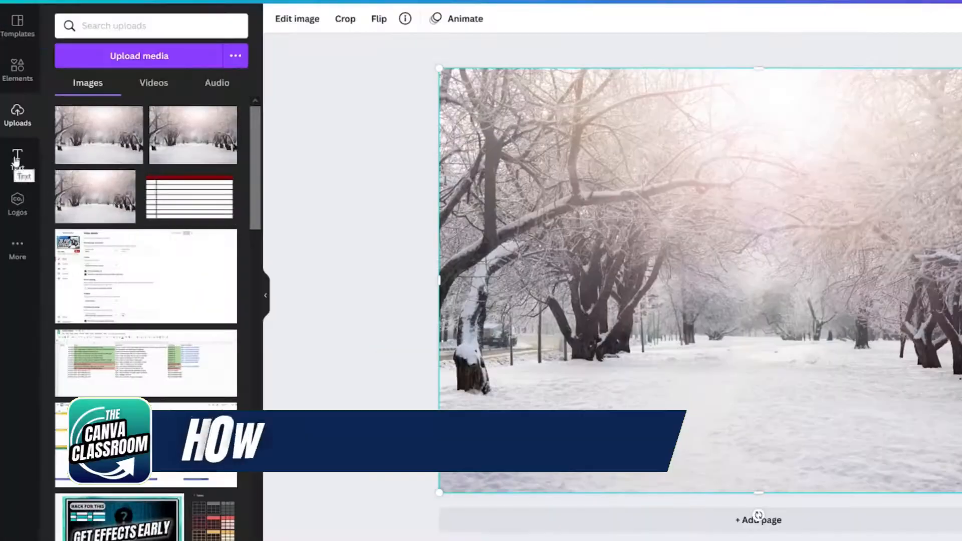
{"action": "left_click", "coordinate": [17, 159]}
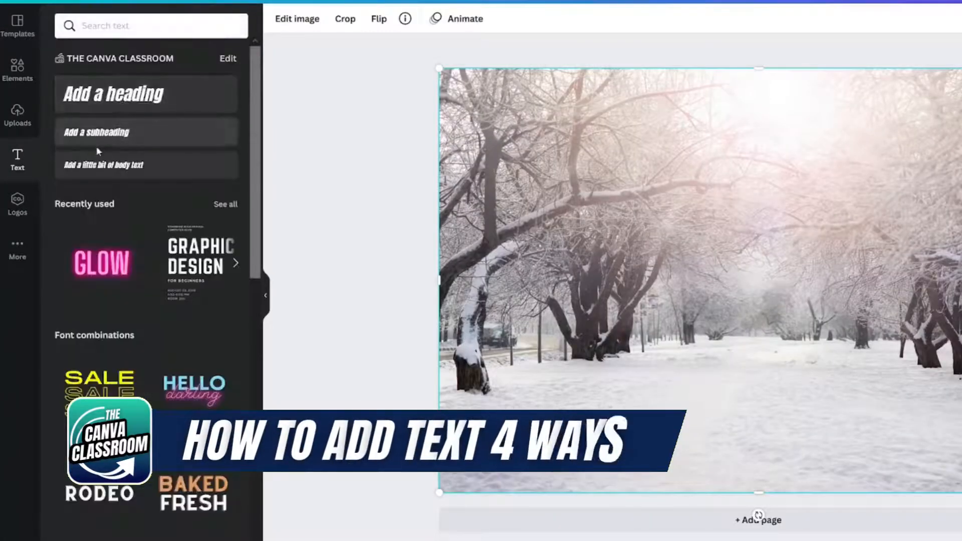
{"action": "mouse_move", "coordinate": [101, 168]}
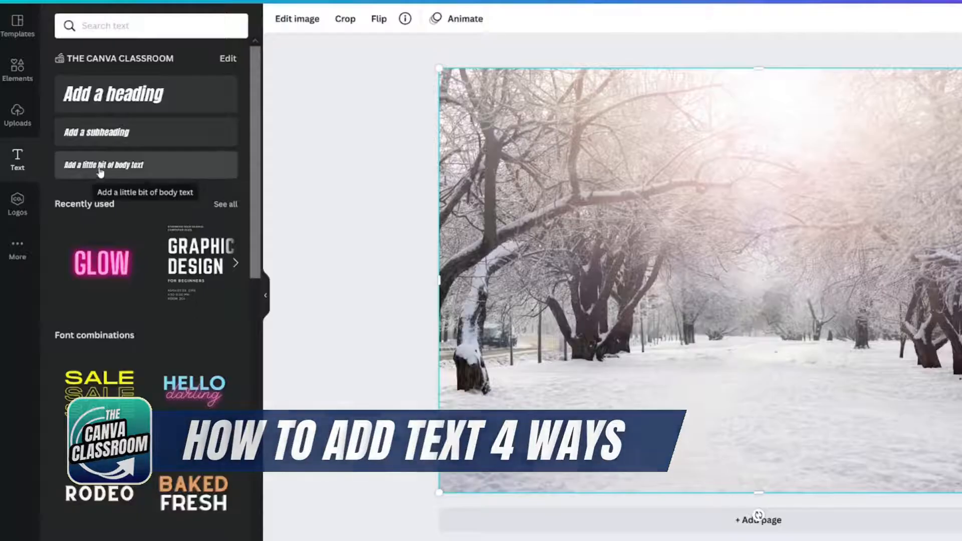
{"action": "left_click", "coordinate": [112, 94]}
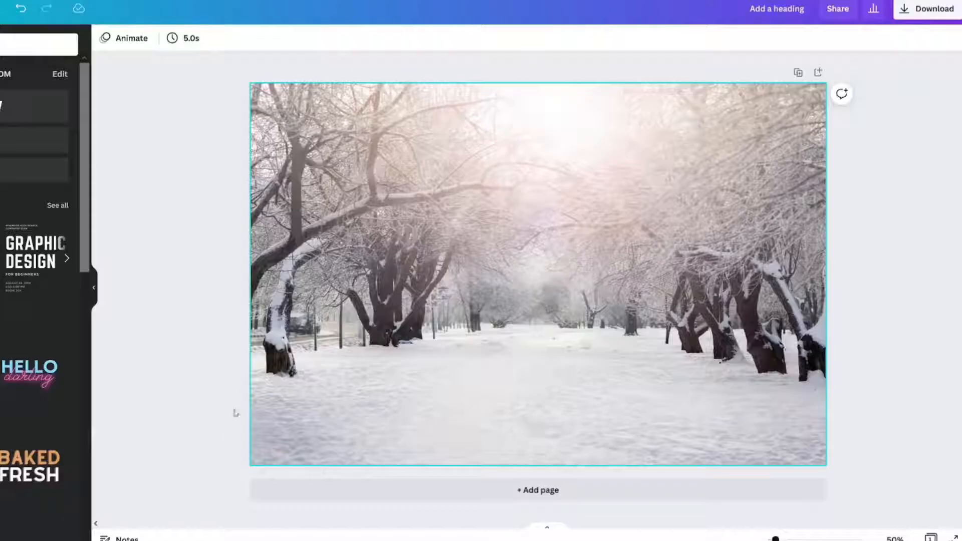
{"action": "left_click", "coordinate": [17, 159]}
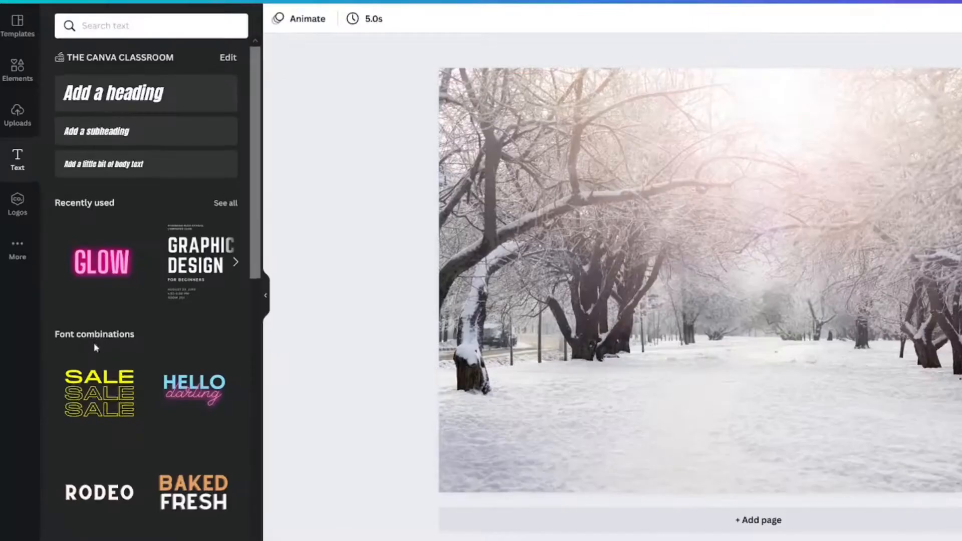
{"action": "scroll", "scroll_direction": "down", "scroll_amount": 3}
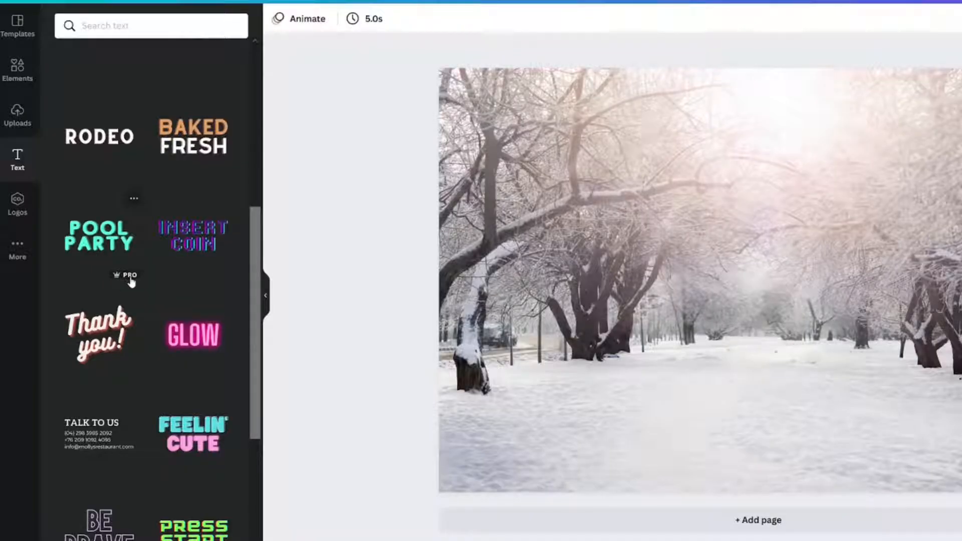
{"action": "left_click", "coordinate": [98, 236]}
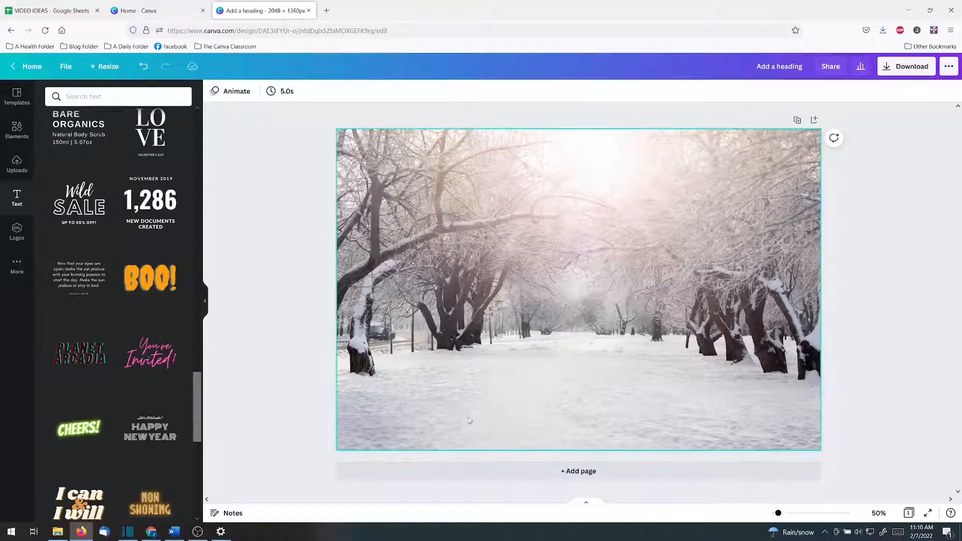
Step: Apply the Birthday Voucher template's Anton heading and retype BIRTHDAY as WINTER on the photo
{"action": "scroll", "scroll_direction": "down", "scroll_amount": 3}
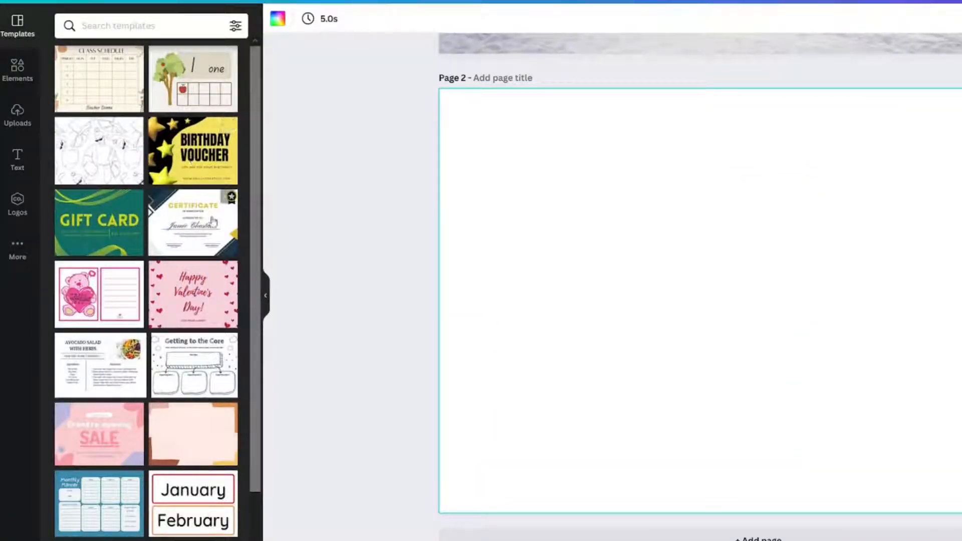
{"action": "left_click", "coordinate": [193, 150]}
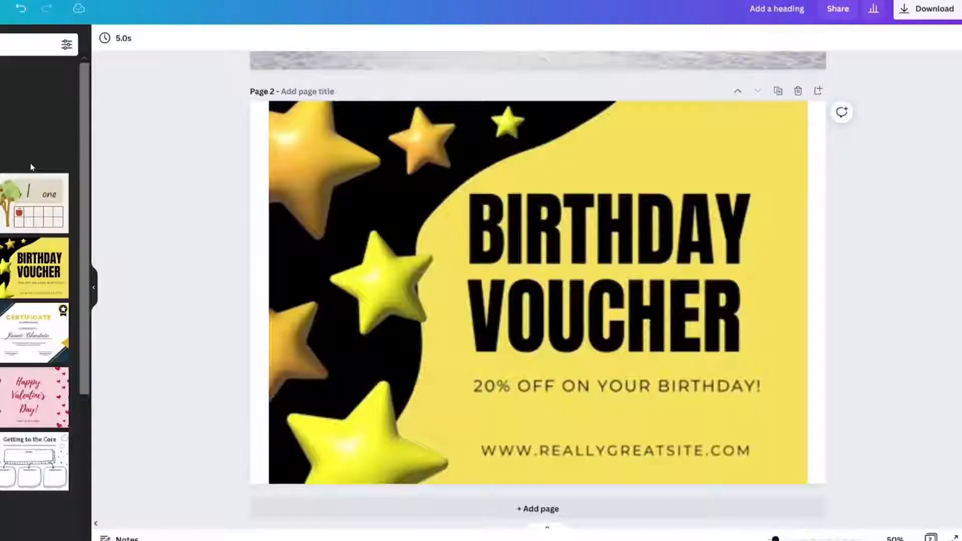
{"action": "left_click", "coordinate": [613, 236]}
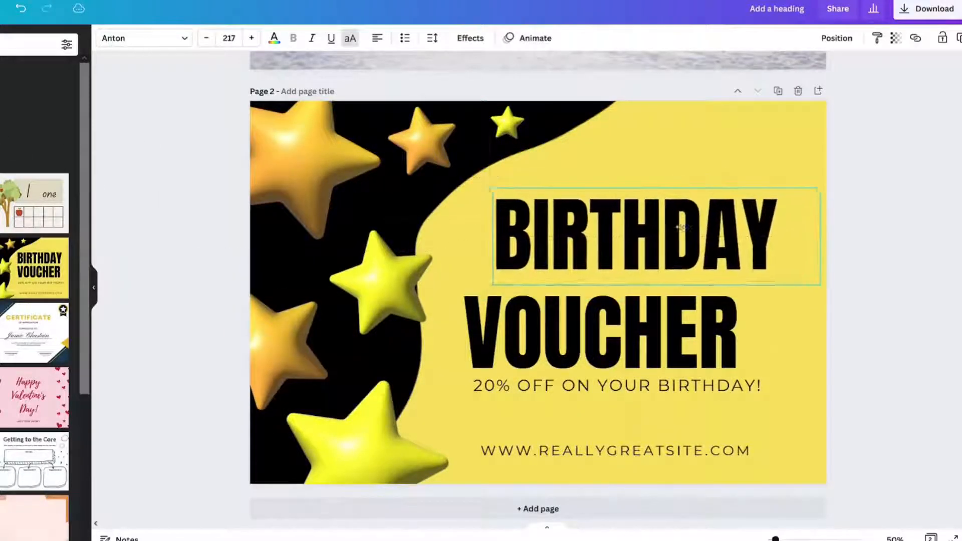
{"action": "scroll", "scroll_direction": "up", "scroll_amount": 3}
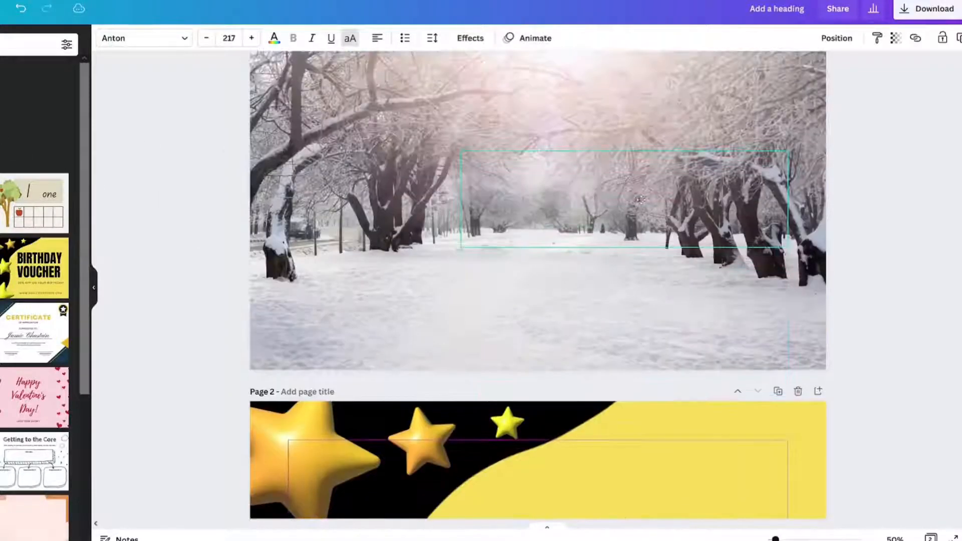
{"action": "type", "text": "BIRTHDAY"}
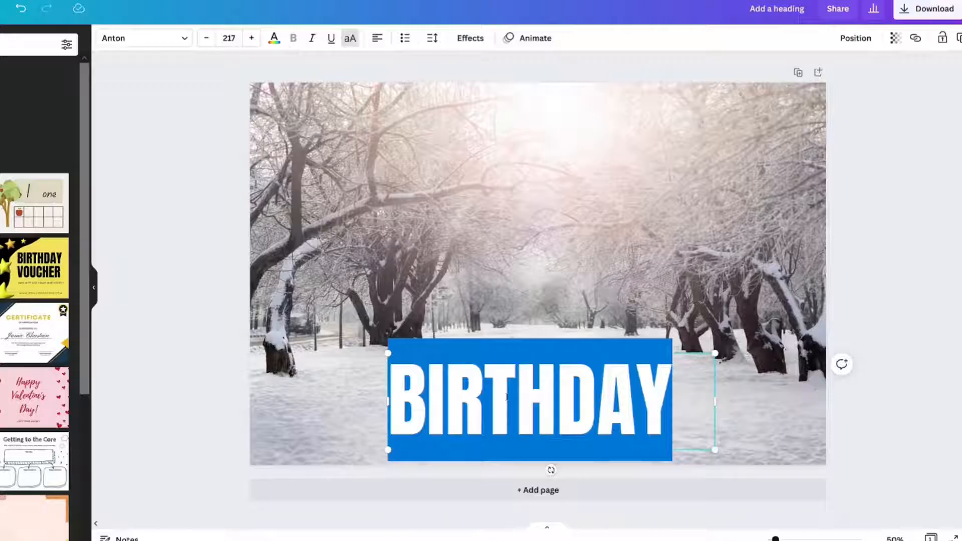
{"action": "type", "text": "WINTER"}
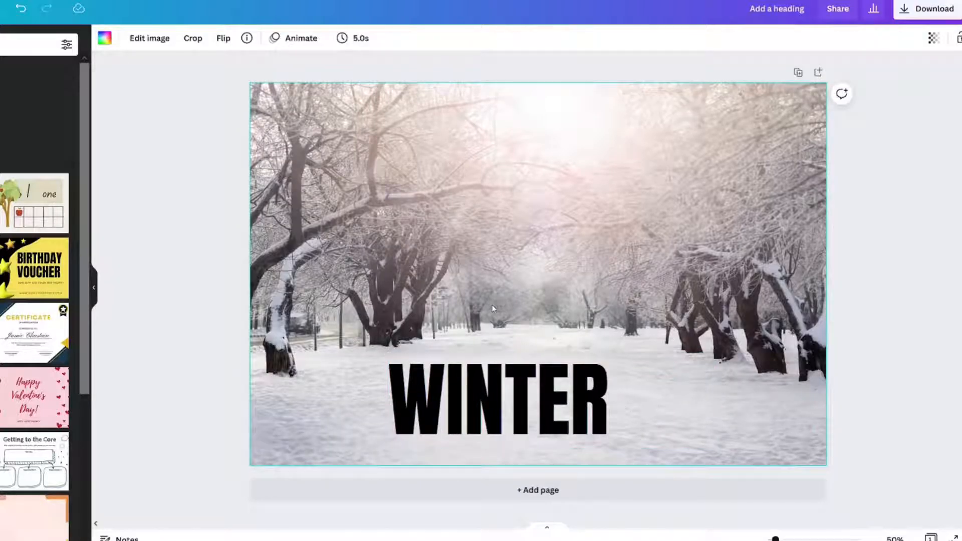
Step: Delete the WINTER heading and add a new text box reading lowercase winter
{"action": "left_click", "coordinate": [497, 399]}
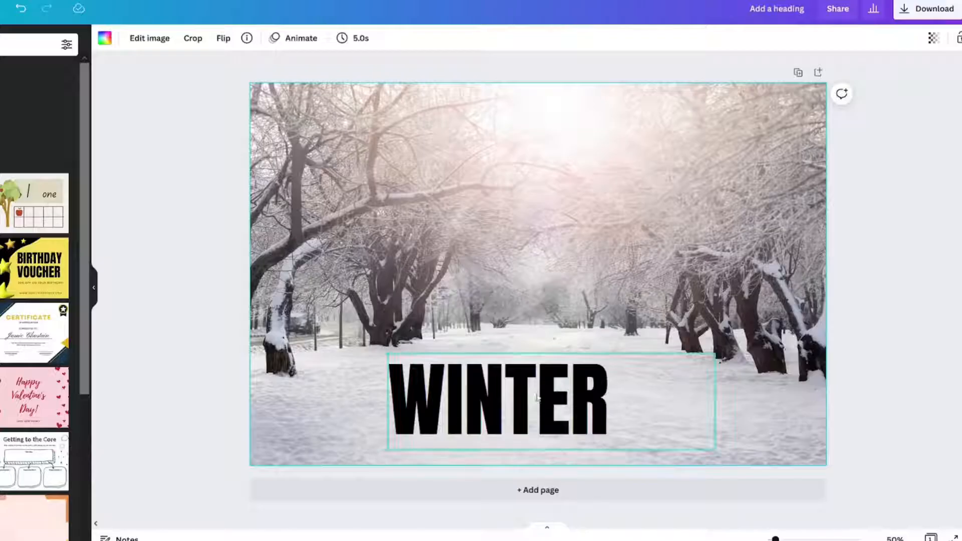
{"action": "key", "text": "Delete"}
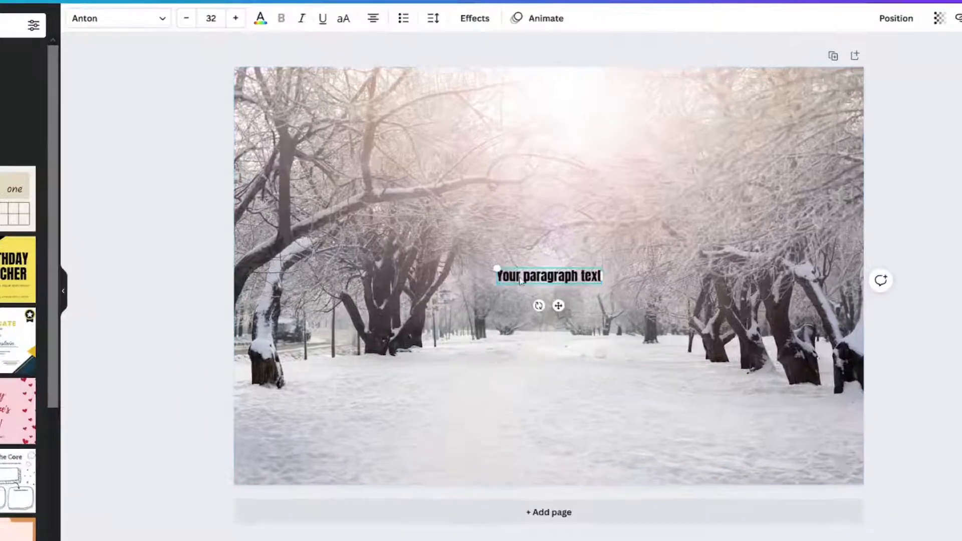
{"action": "type", "text": "winter"}
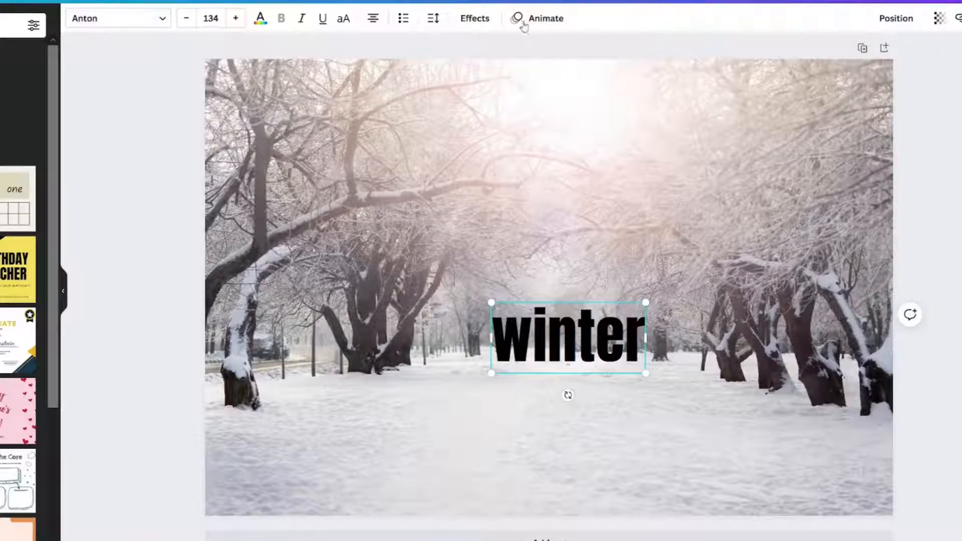
Step: Switch the winter text to Bukhari Script and bump its size up to 164
{"action": "left_click", "coordinate": [21, 24]}
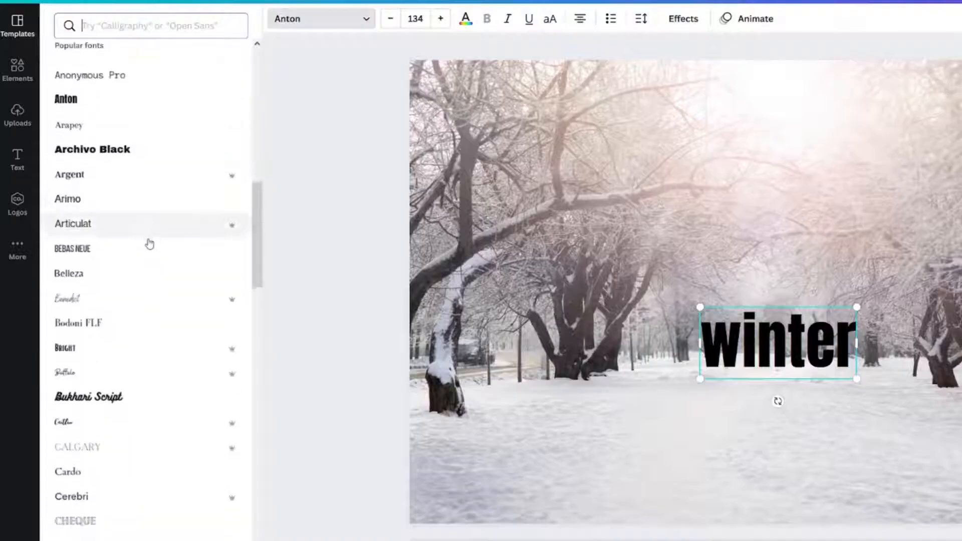
{"action": "scroll", "scroll_direction": "down", "scroll_amount": 3}
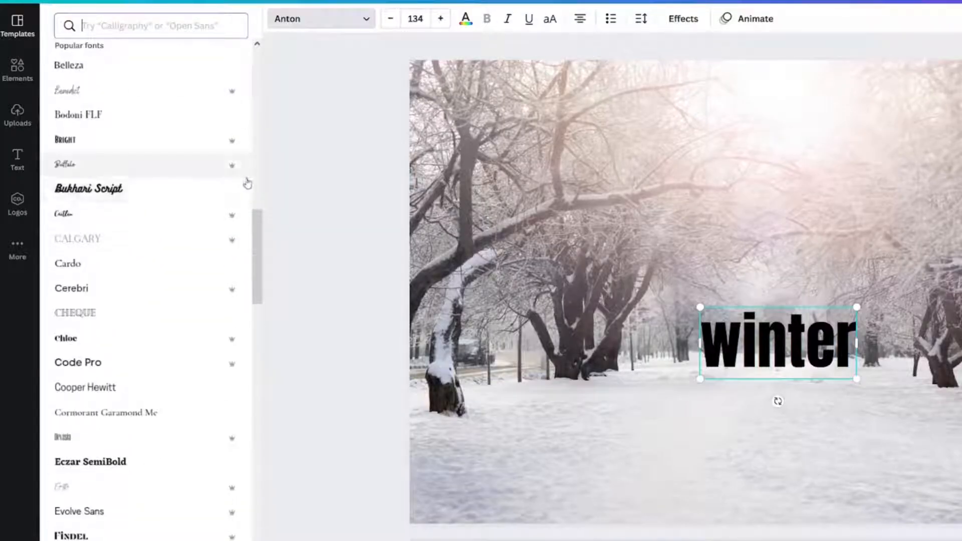
{"action": "mouse_move", "coordinate": [231, 170]}
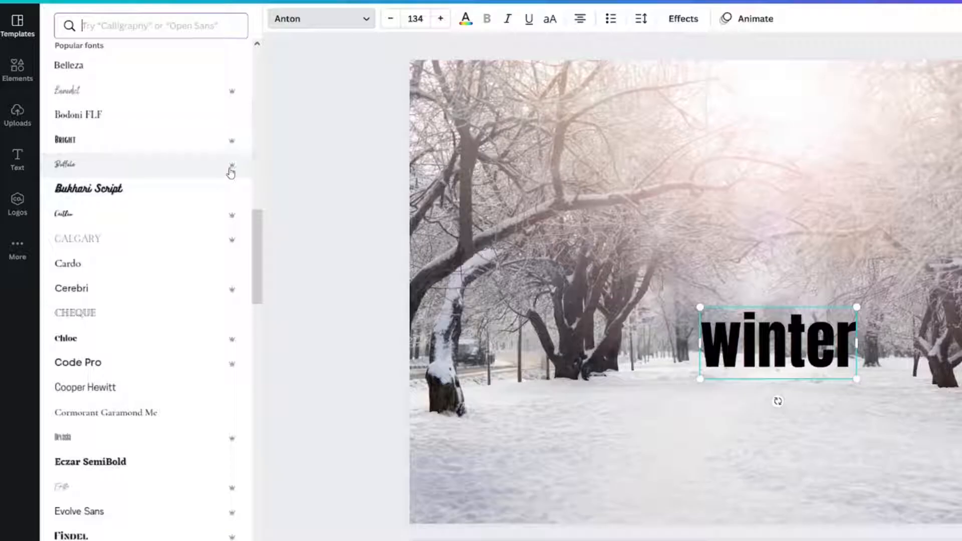
{"action": "mouse_move", "coordinate": [239, 202]}
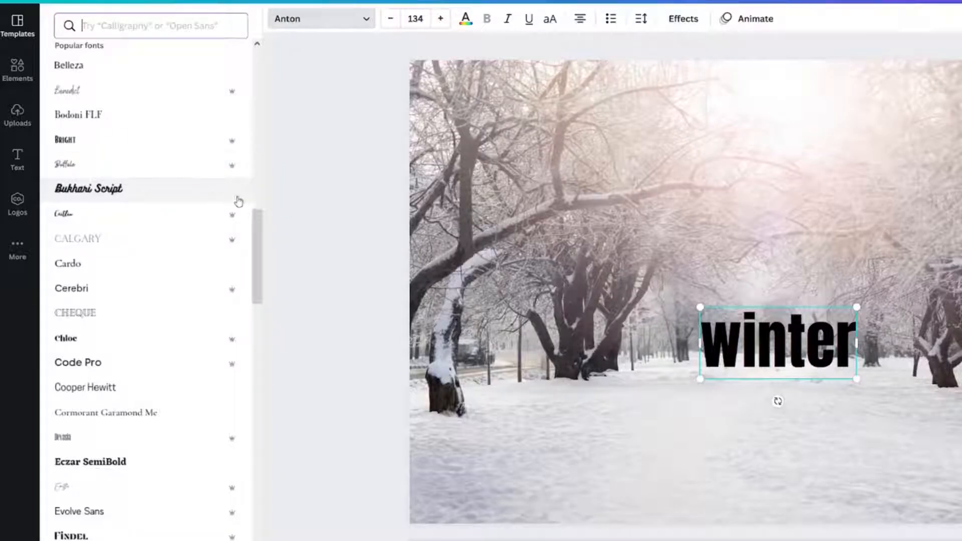
{"action": "left_click", "coordinate": [88, 188]}
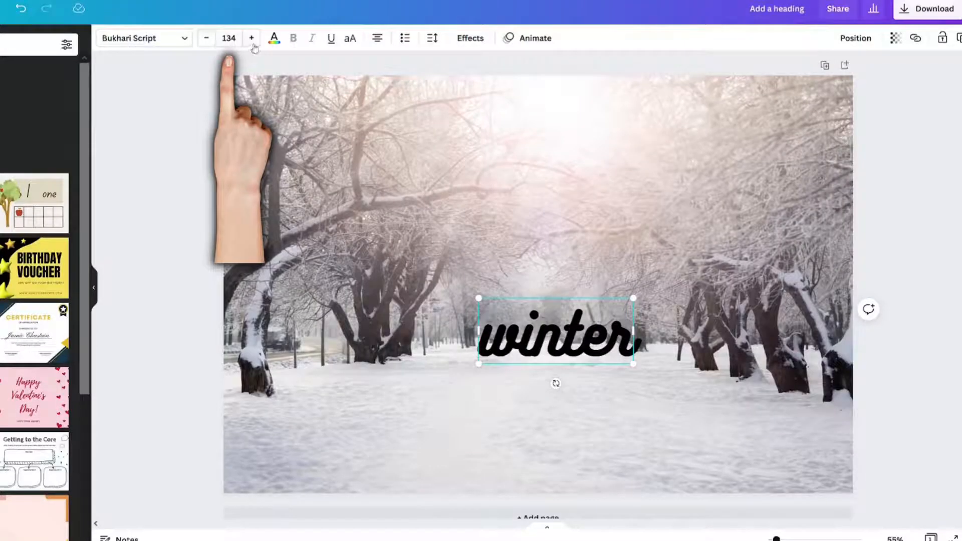
{"action": "left_click", "coordinate": [250, 38]}
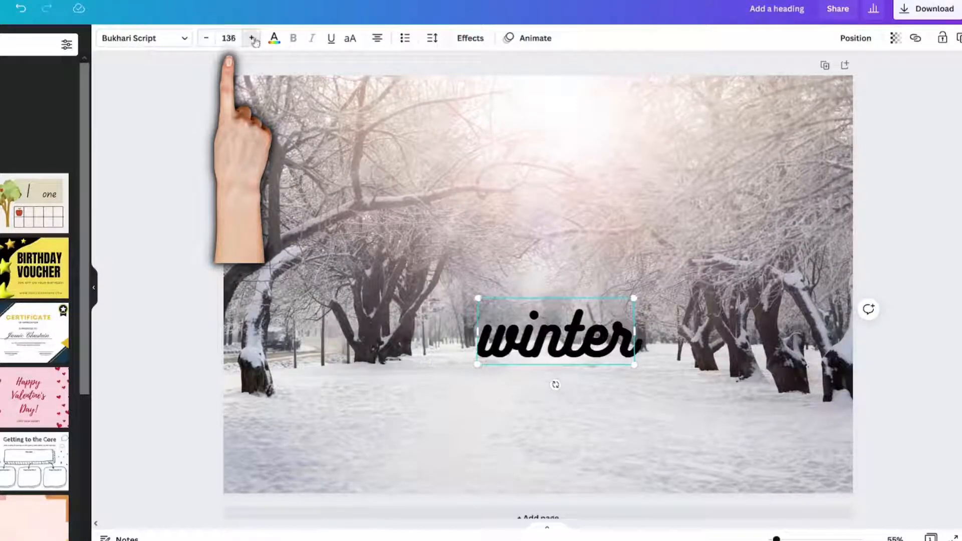
{"action": "left_click", "coordinate": [274, 38]}
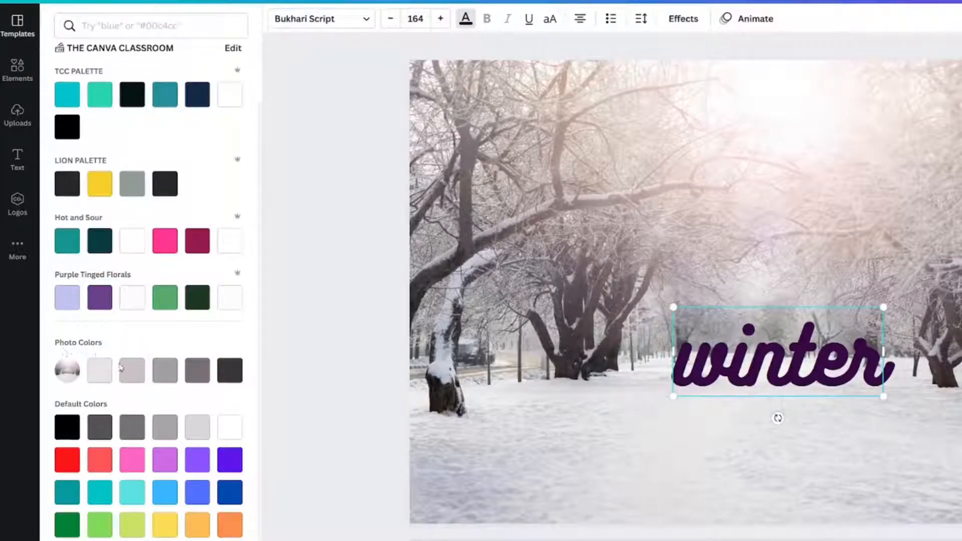
{"action": "mouse_move", "coordinate": [131, 371]}
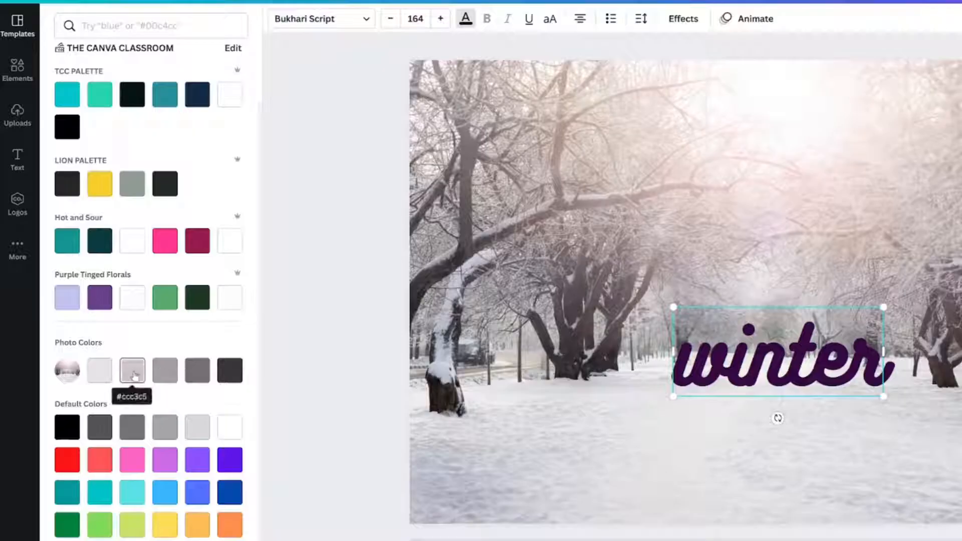
Step: Recolour the winter text a dark grey swatch from the photo's own colours
{"action": "left_click", "coordinate": [164, 369]}
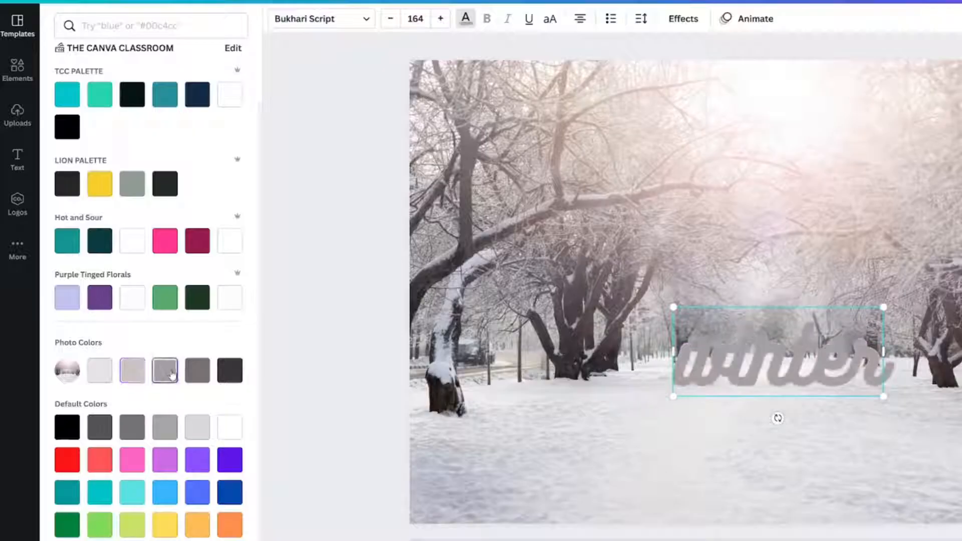
{"action": "left_click", "coordinate": [229, 370]}
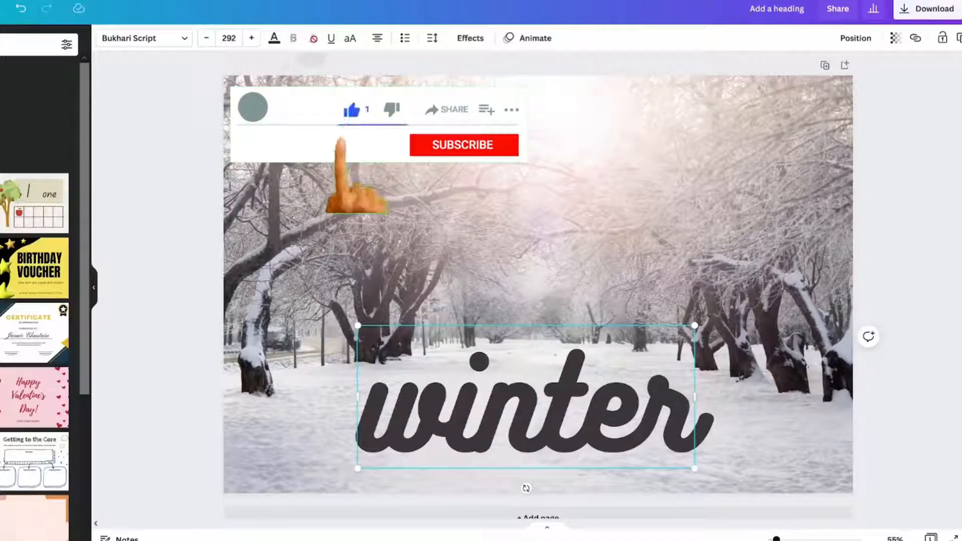
{"action": "left_click", "coordinate": [330, 38]}
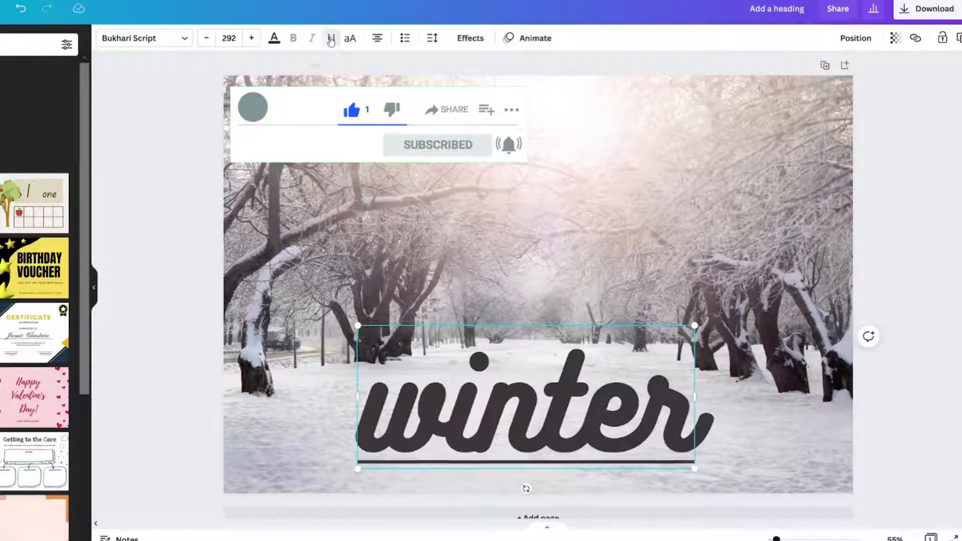
{"action": "left_click", "coordinate": [330, 38]}
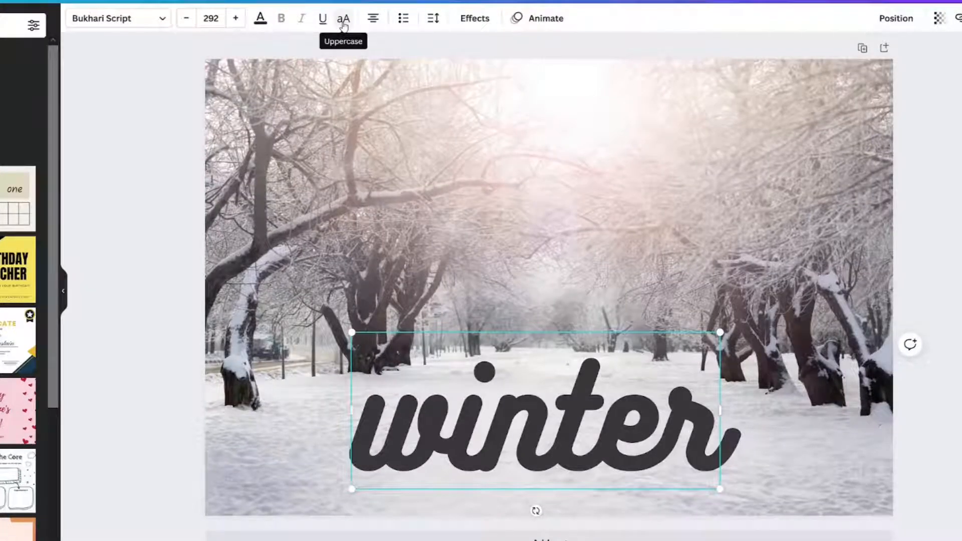
{"action": "left_click", "coordinate": [344, 18]}
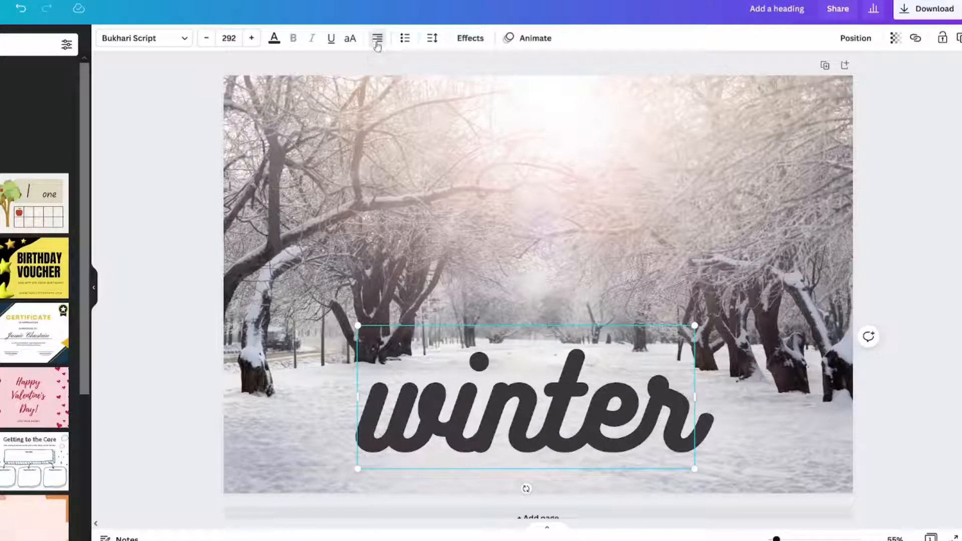
{"action": "mouse_move", "coordinate": [376, 38]}
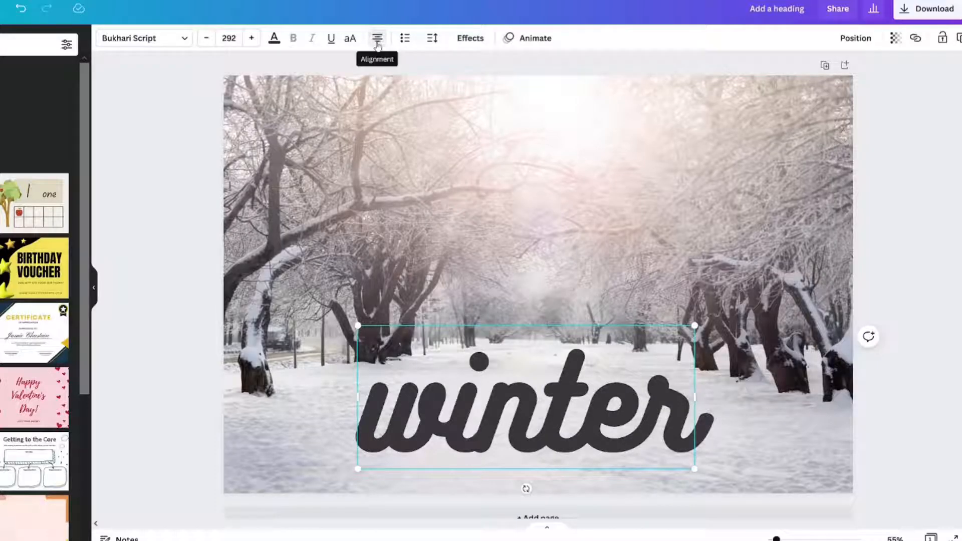
{"action": "left_click", "coordinate": [404, 37]}
{"action": "type", "text": " time"}
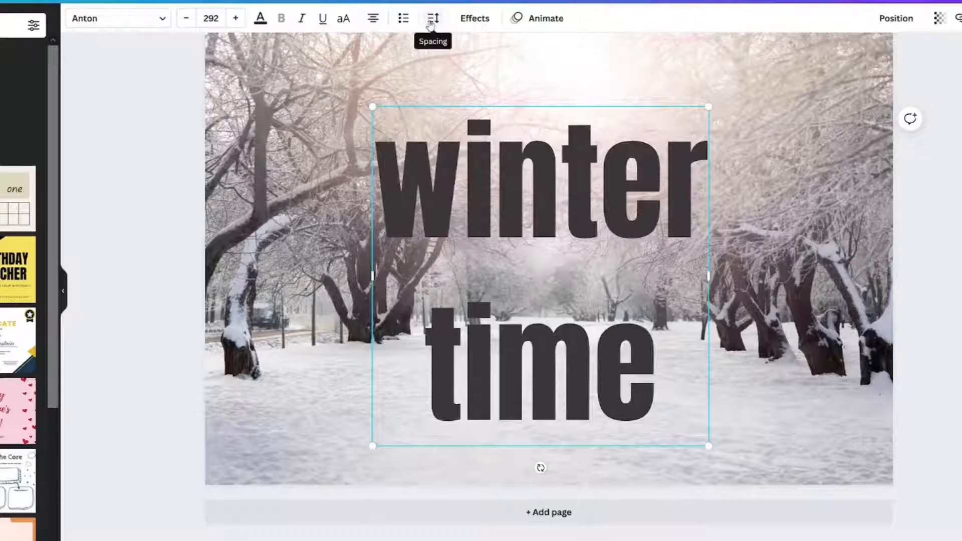
Step: Tighten the line spacing between the 'winter' and 'time' lines
{"action": "left_click", "coordinate": [433, 18]}
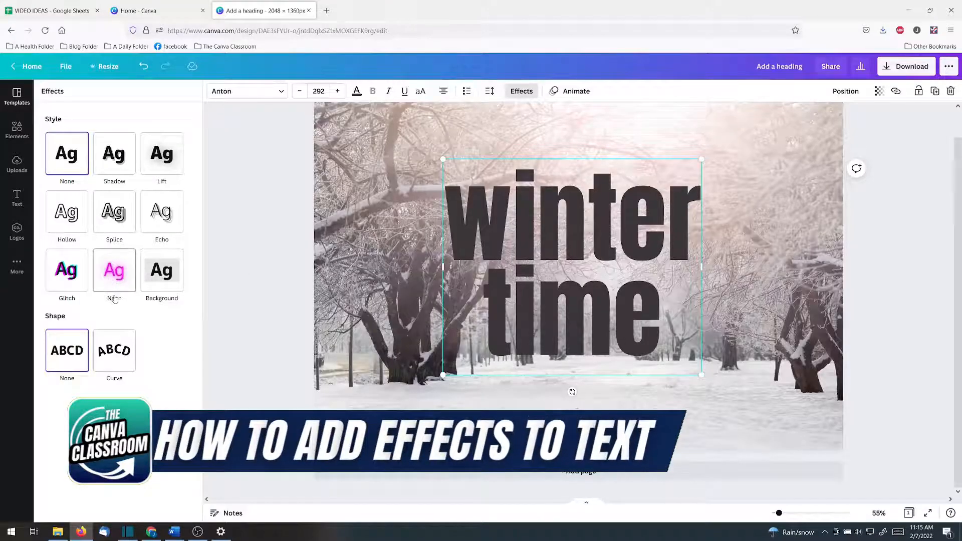
Step: Recolor the rounded text background from yellow to dark charcoal in the Background effect
{"action": "left_click", "coordinate": [161, 271]}
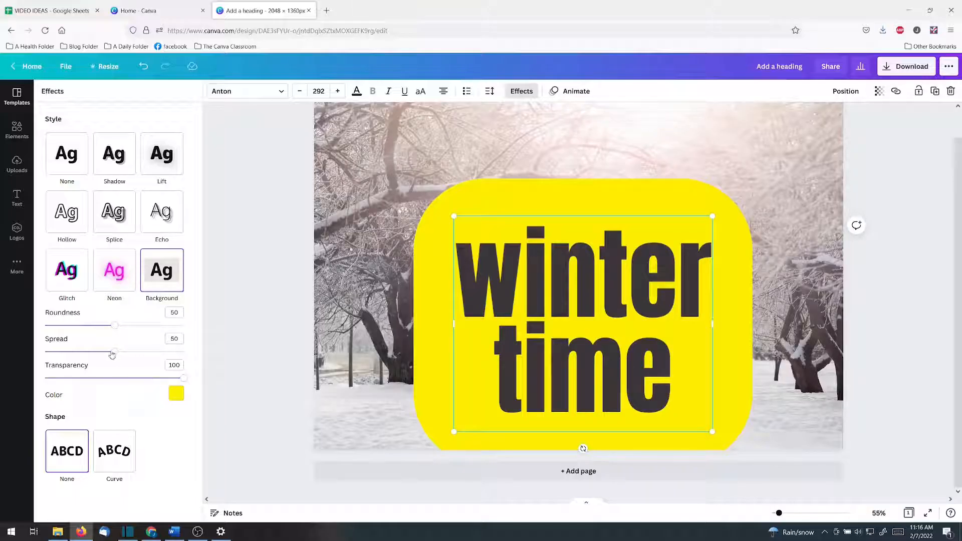
{"action": "left_click", "coordinate": [176, 394]}
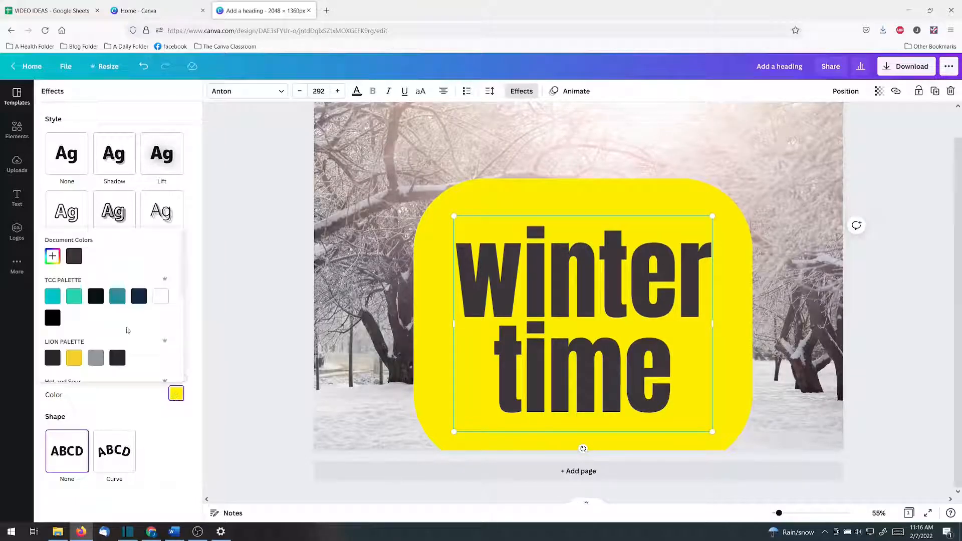
{"action": "scroll", "scroll_direction": "down", "scroll_amount": 3}
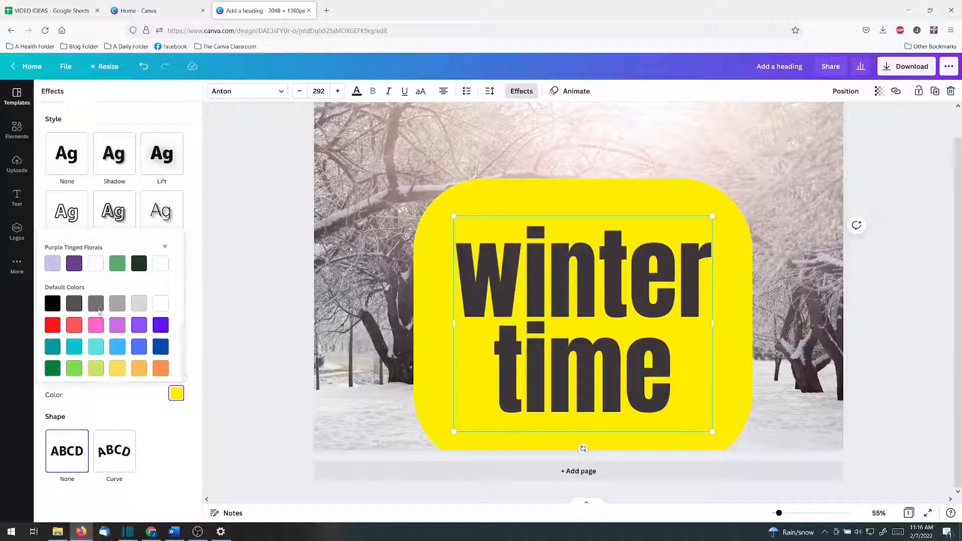
{"action": "left_click", "coordinate": [73, 255]}
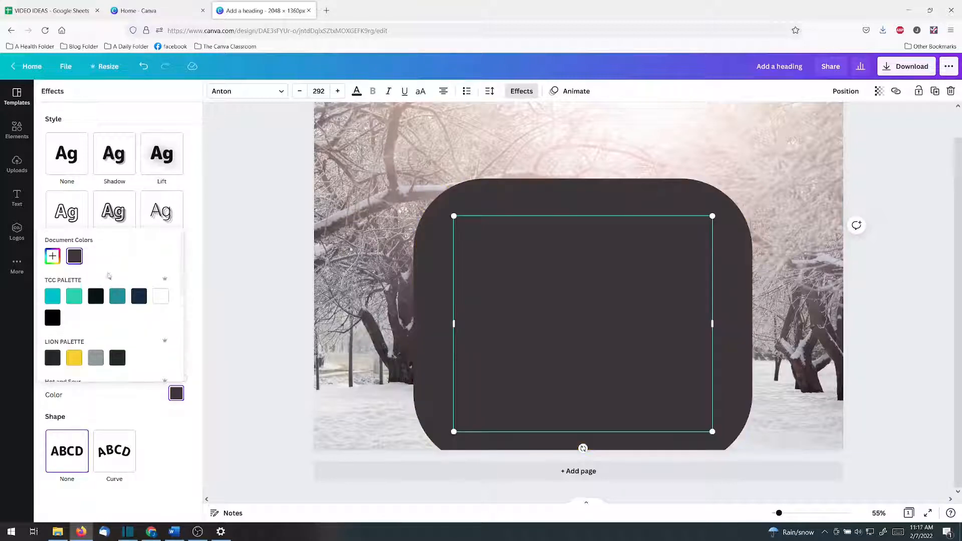
{"action": "left_click", "coordinate": [161, 270]}
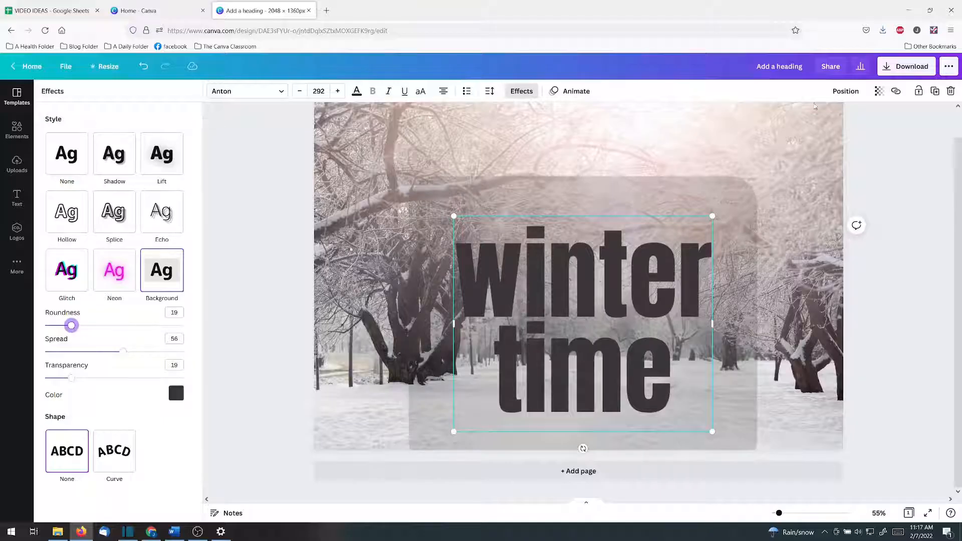
Step: Briefly check the Position options, then return to the text's Effects settings
{"action": "left_click", "coordinate": [844, 91]}
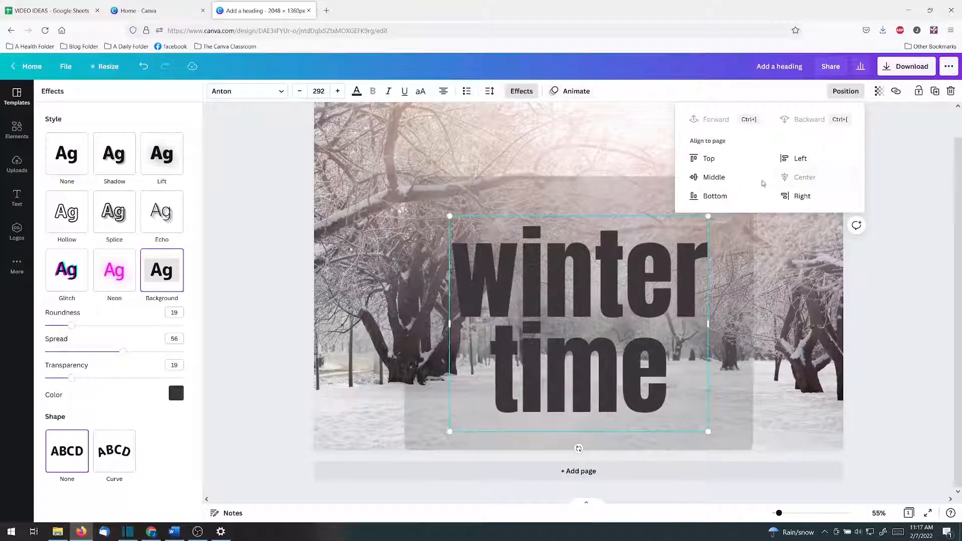
{"action": "left_click", "coordinate": [17, 96]}
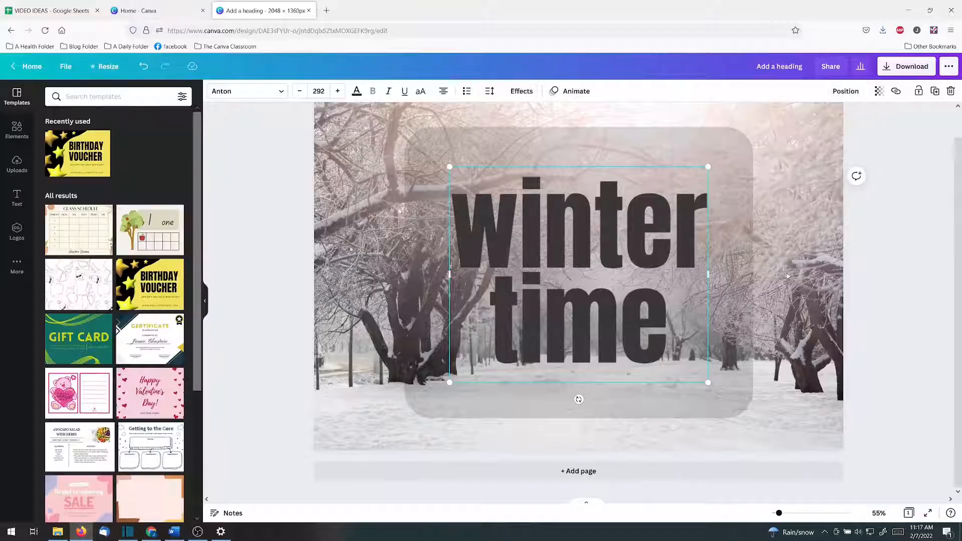
{"action": "left_click", "coordinate": [521, 92]}
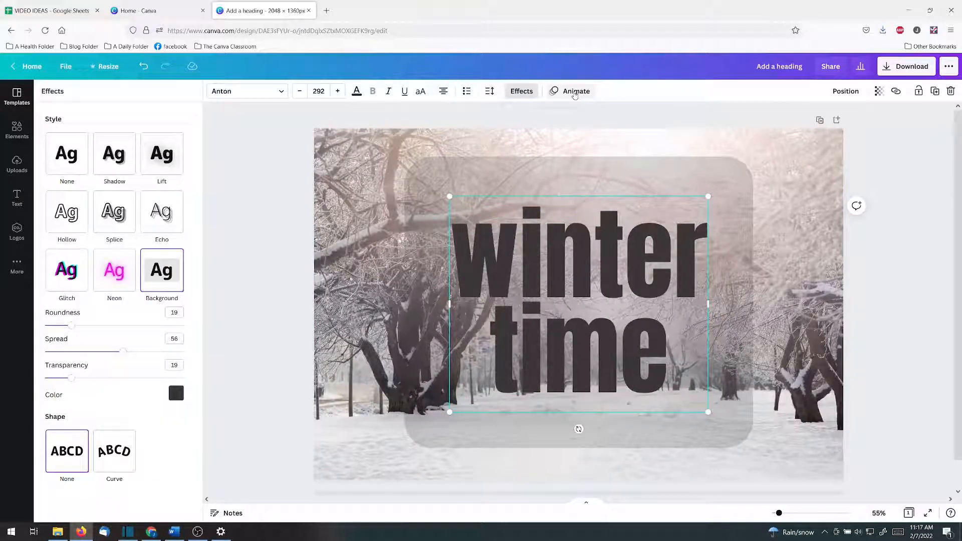
{"action": "left_click", "coordinate": [575, 91]}
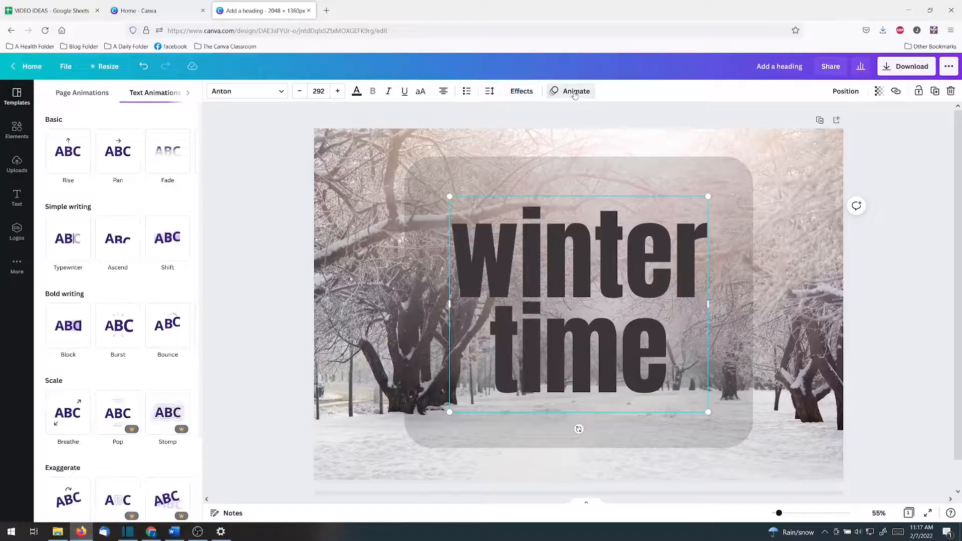
{"action": "left_click", "coordinate": [167, 239]}
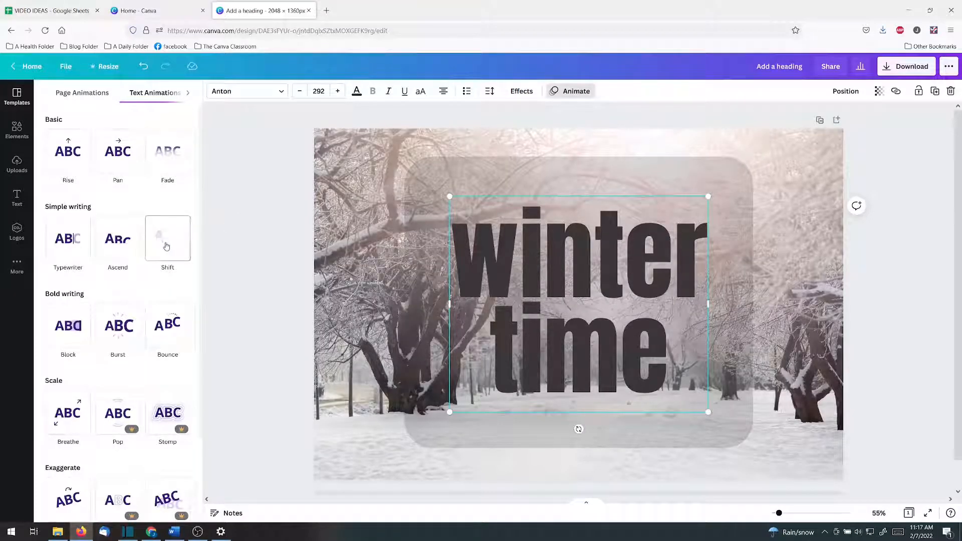
{"action": "left_click", "coordinate": [168, 239]}
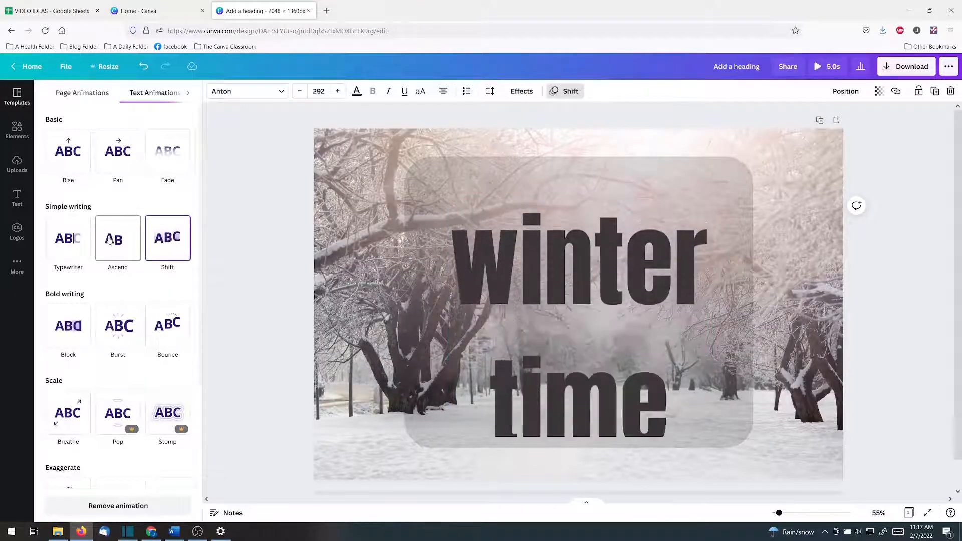
{"action": "left_click", "coordinate": [68, 238]}
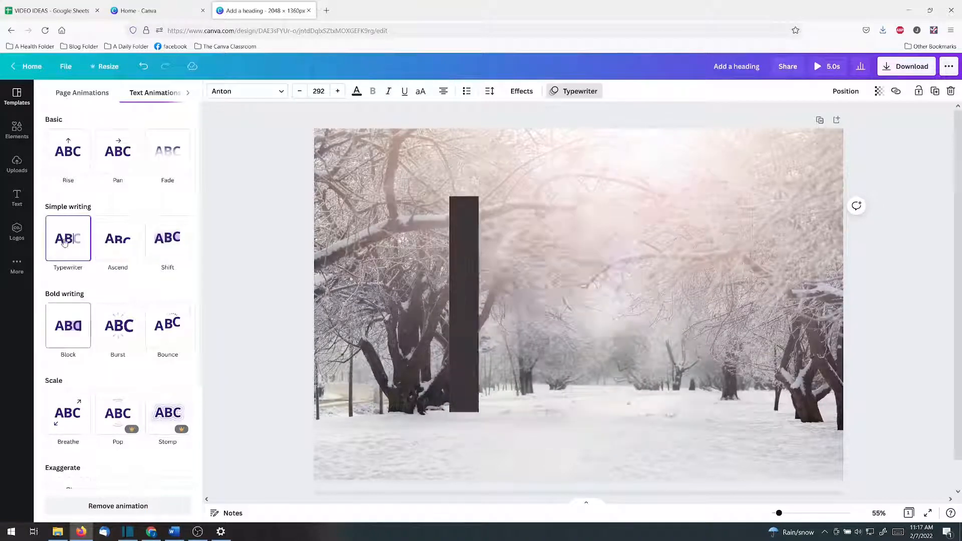
{"action": "left_click", "coordinate": [68, 326]}
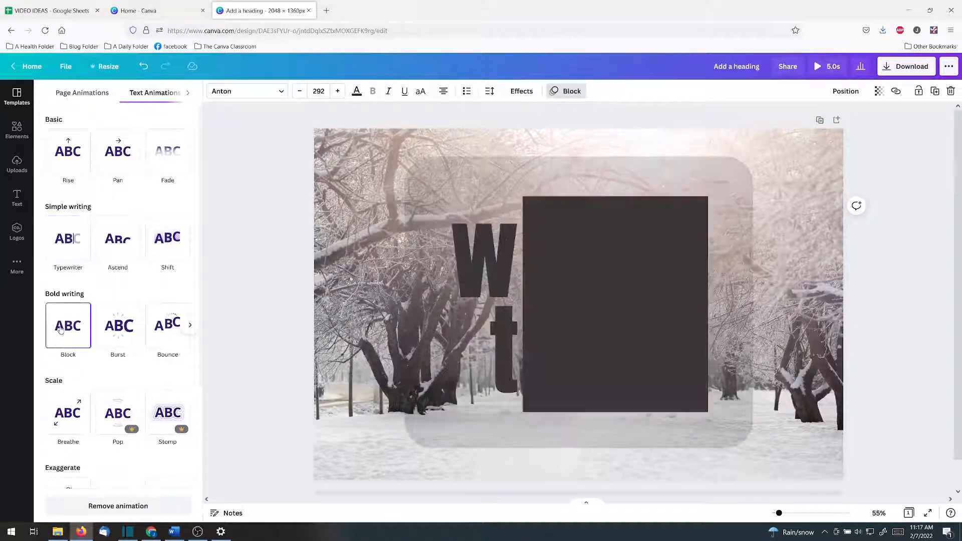
{"action": "left_click", "coordinate": [846, 91]}
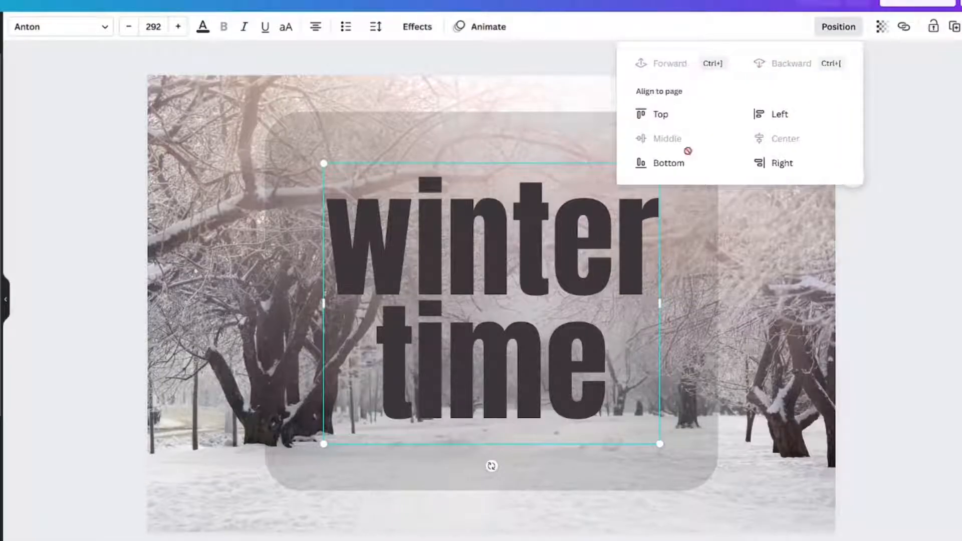
Step: Try Top, Left and Right page alignment, then settle on Center and Middle
{"action": "left_click", "coordinate": [660, 114]}
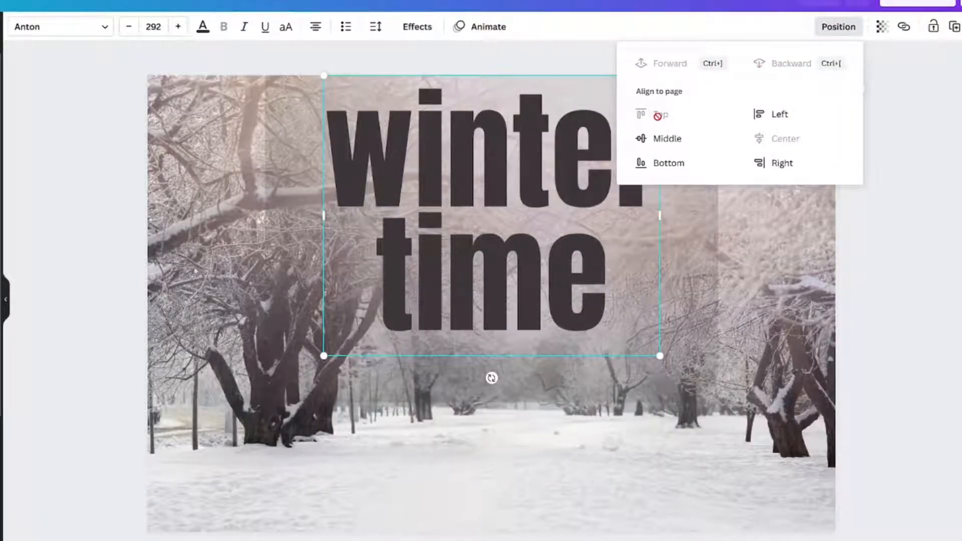
{"action": "left_click", "coordinate": [779, 114]}
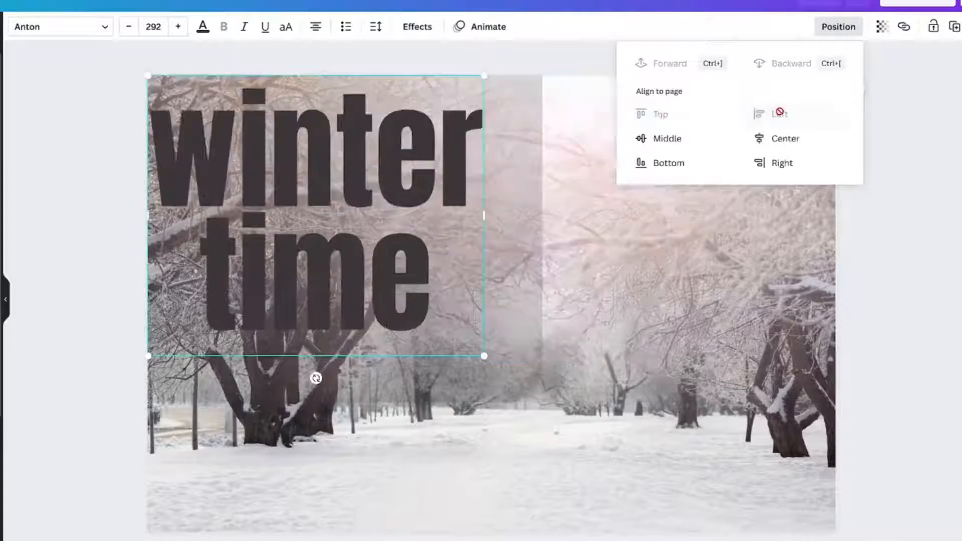
{"action": "left_click", "coordinate": [667, 162]}
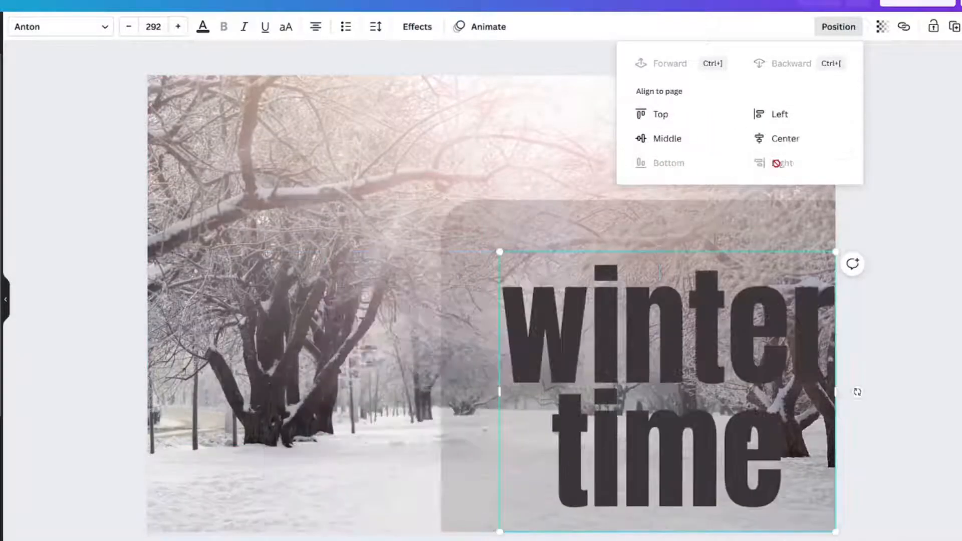
{"action": "left_click", "coordinate": [784, 139]}
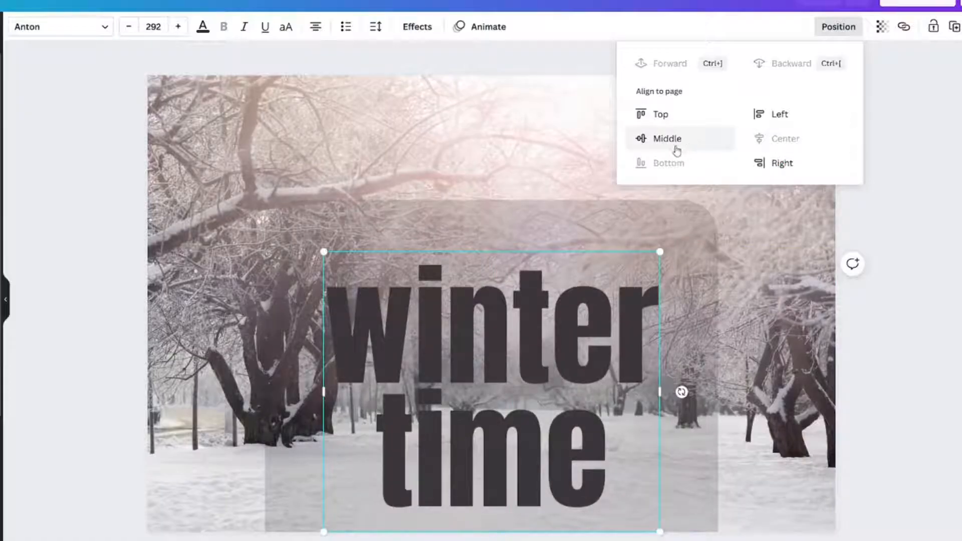
{"action": "left_click", "coordinate": [667, 139]}
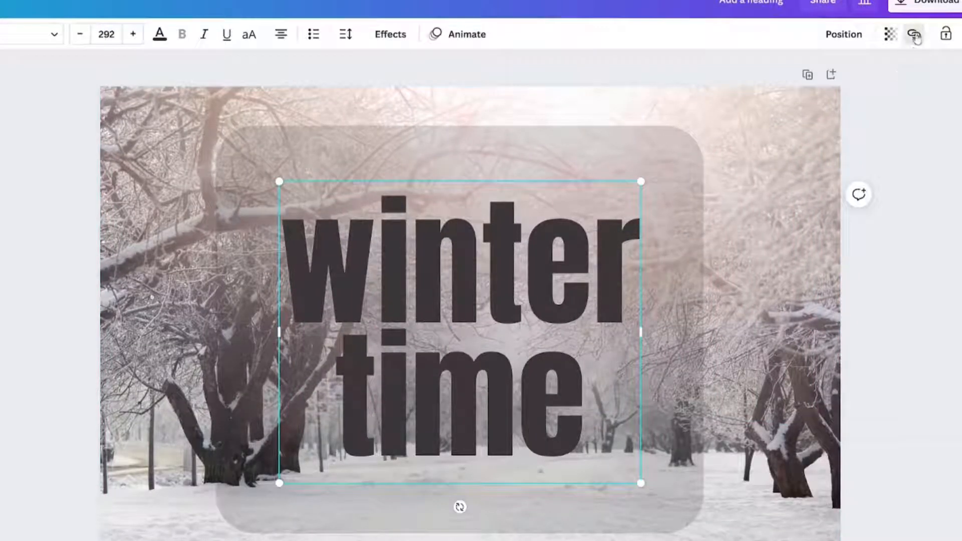
{"action": "left_click", "coordinate": [914, 34]}
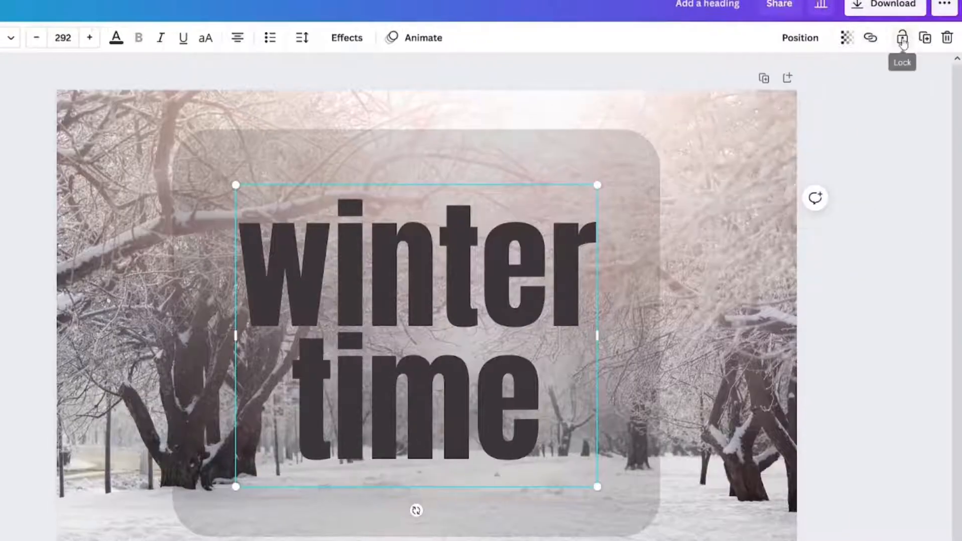
{"action": "mouse_move", "coordinate": [923, 37]}
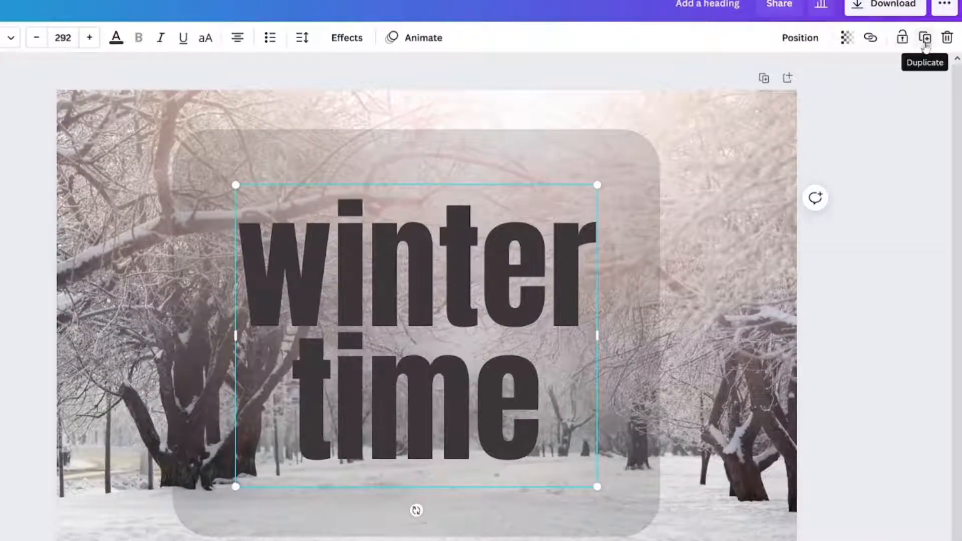
{"action": "left_click", "coordinate": [924, 37]}
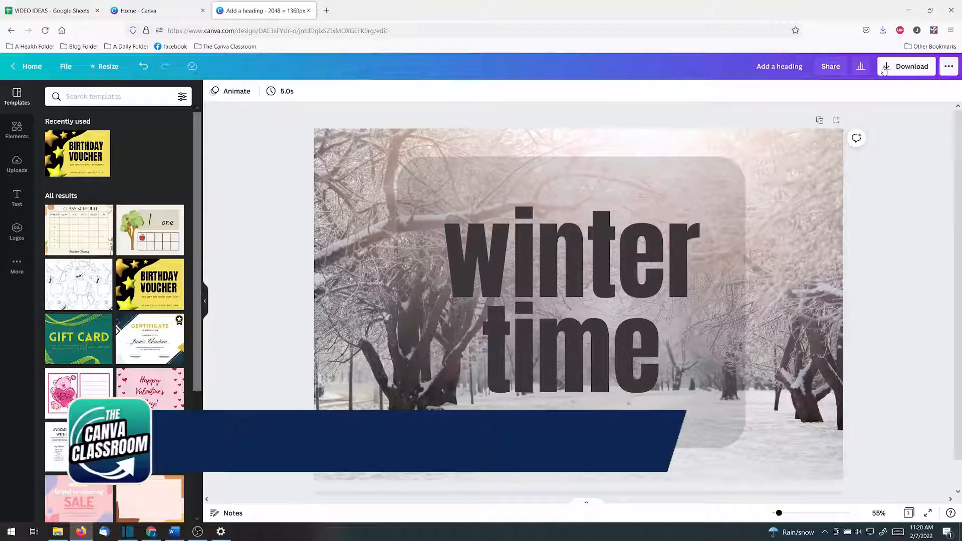
Step: Download the whole design as a PNG
{"action": "left_click", "coordinate": [910, 66]}
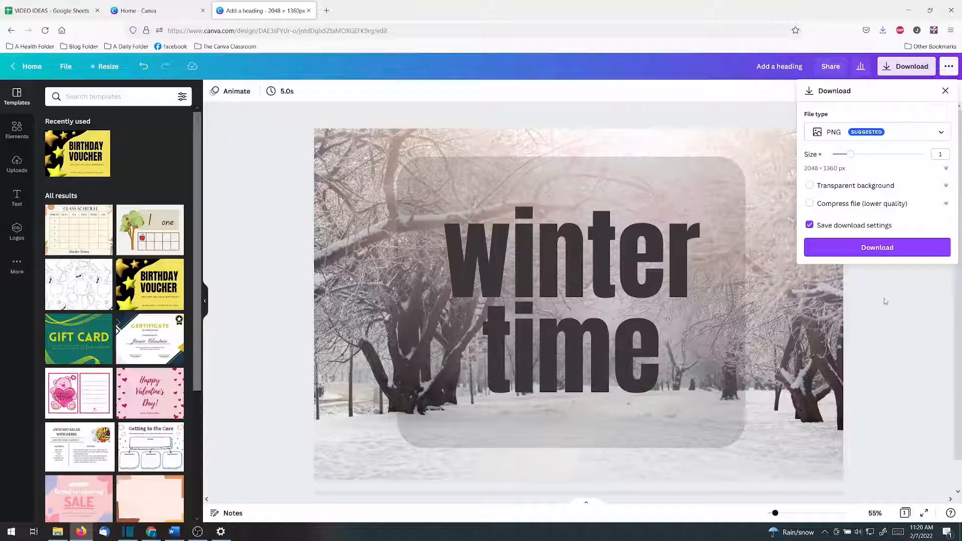
{"action": "left_click", "coordinate": [876, 247]}
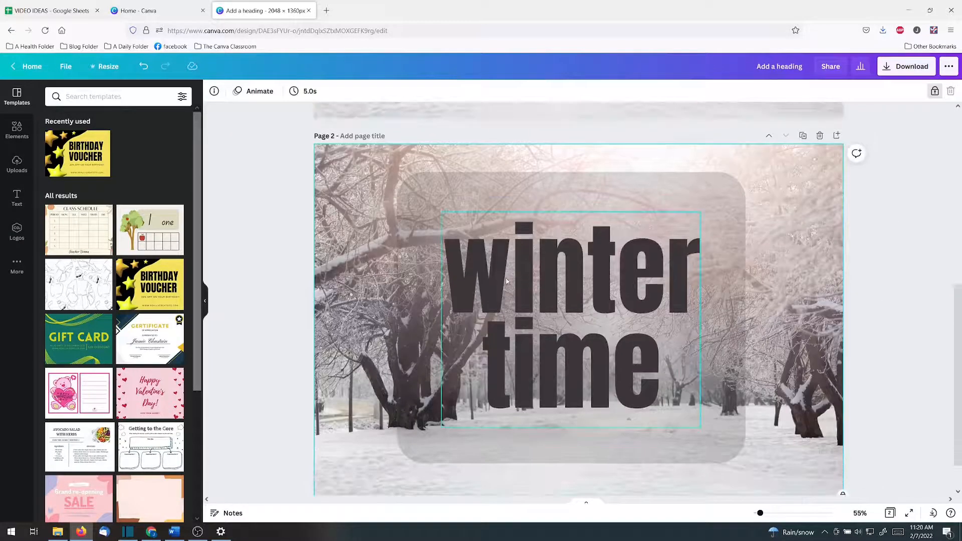
Step: Download only Page 2 of the design as a PNG
{"action": "left_click", "coordinate": [909, 66]}
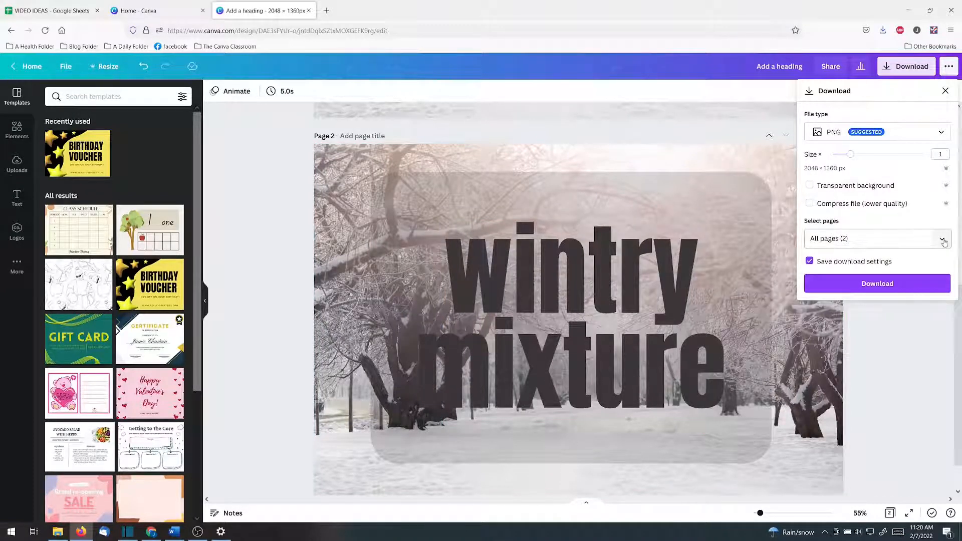
{"action": "left_click", "coordinate": [940, 238]}
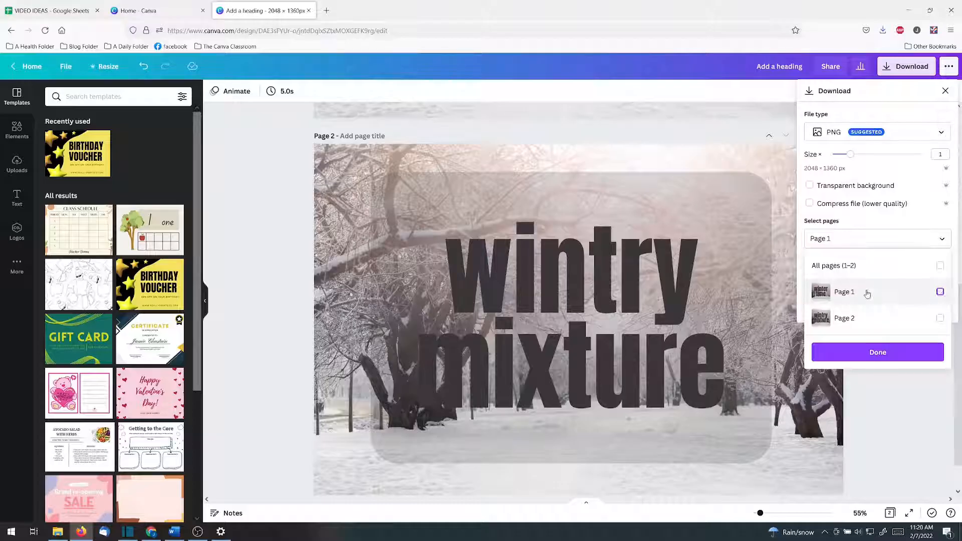
{"action": "left_click", "coordinate": [939, 317]}
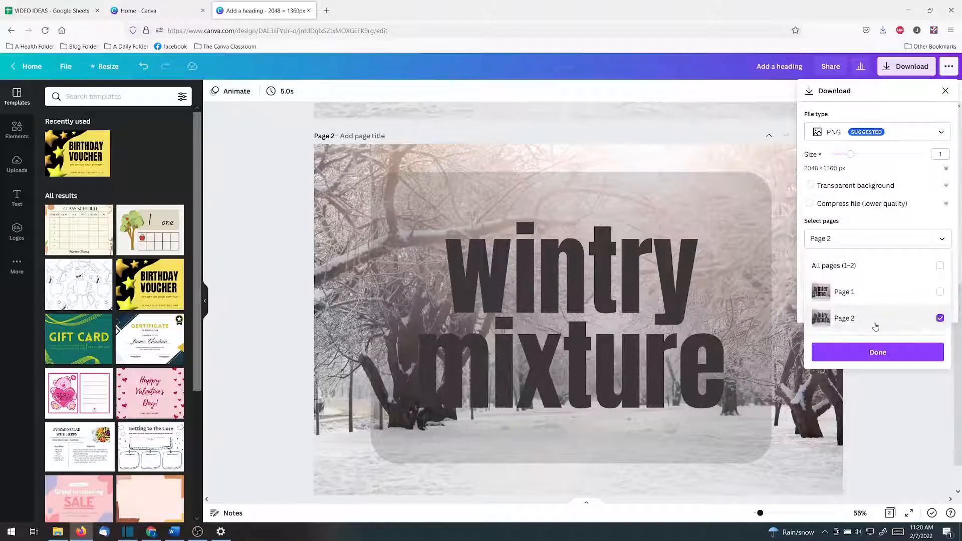
{"action": "left_click", "coordinate": [876, 352]}
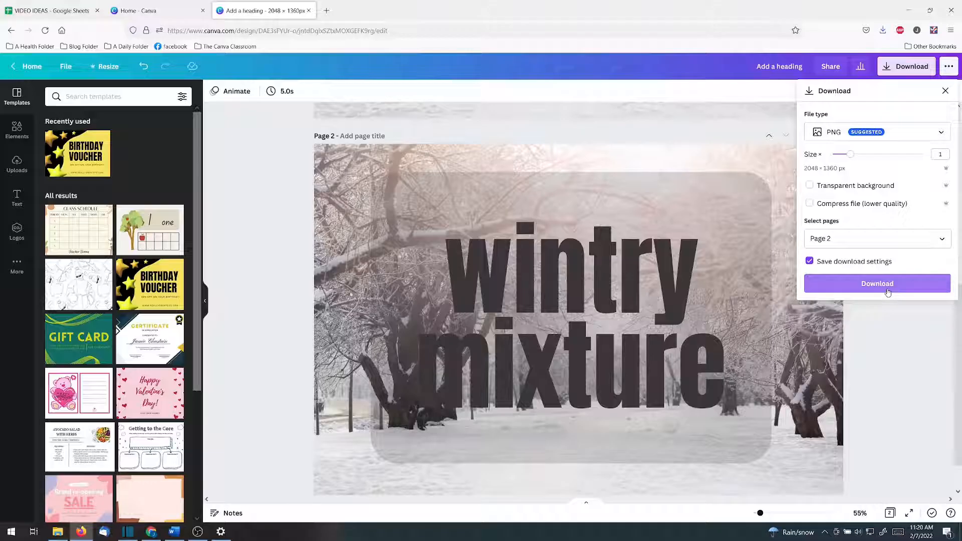
{"action": "left_click", "coordinate": [877, 283]}
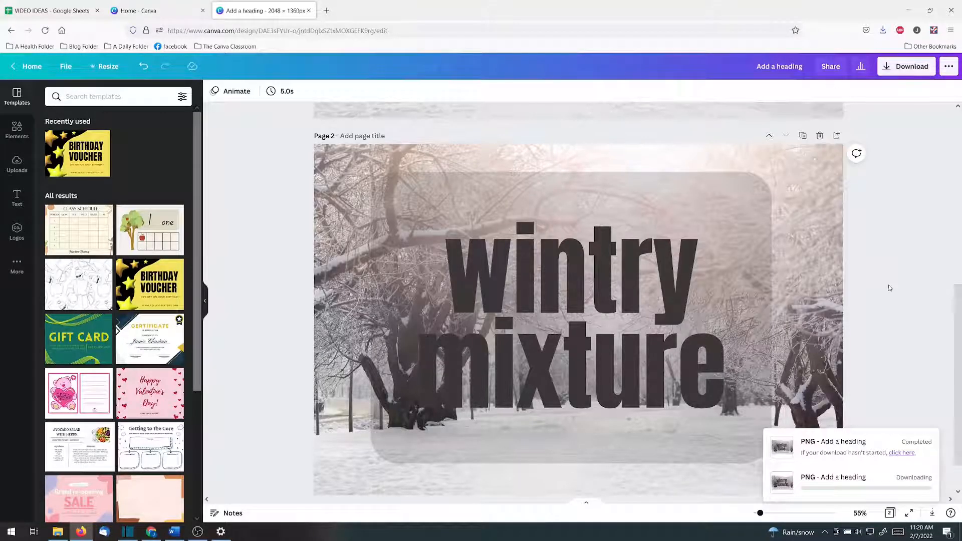